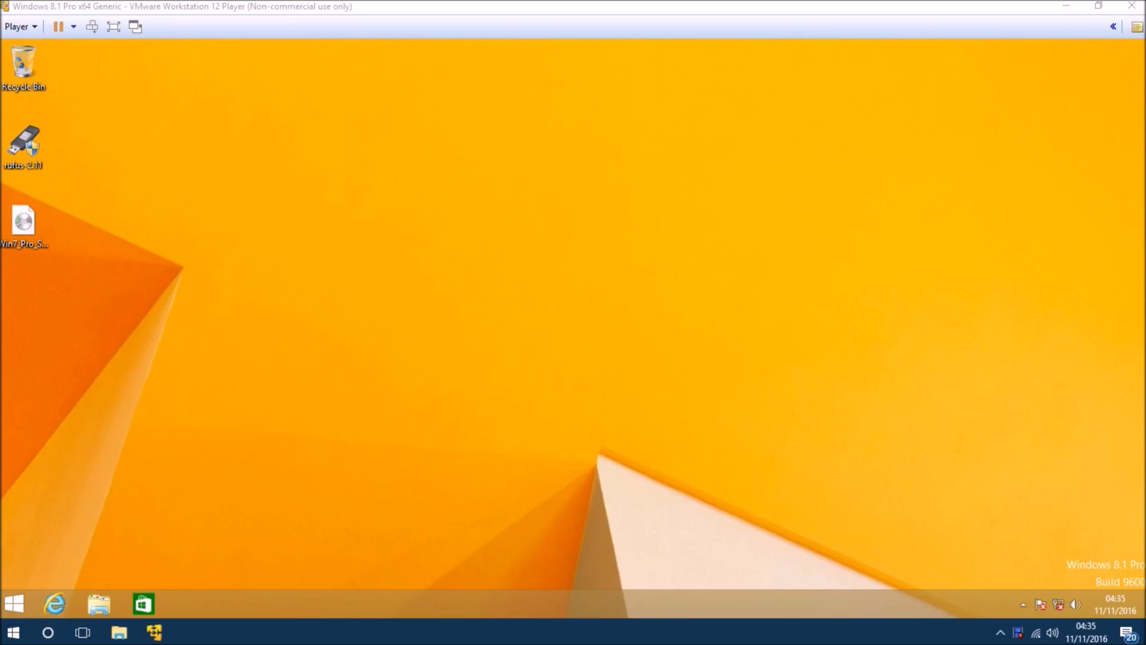
# Launch Rufus with administrator rights and decline its online update checks
pyautogui.click(18, 26)
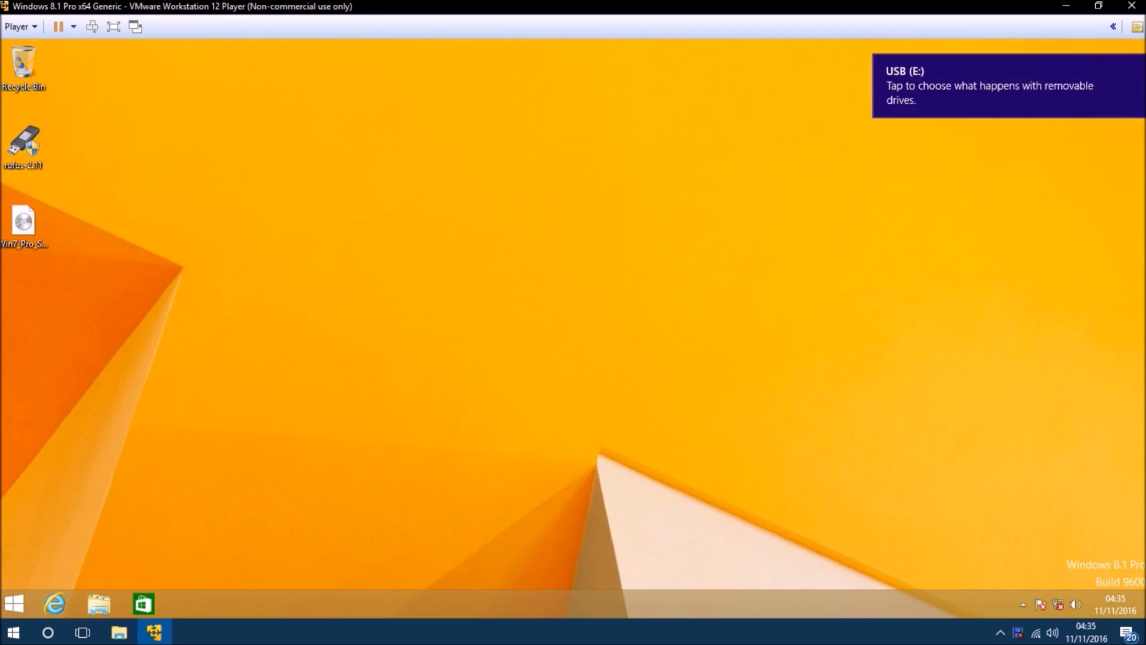
pyautogui.click(99, 603)
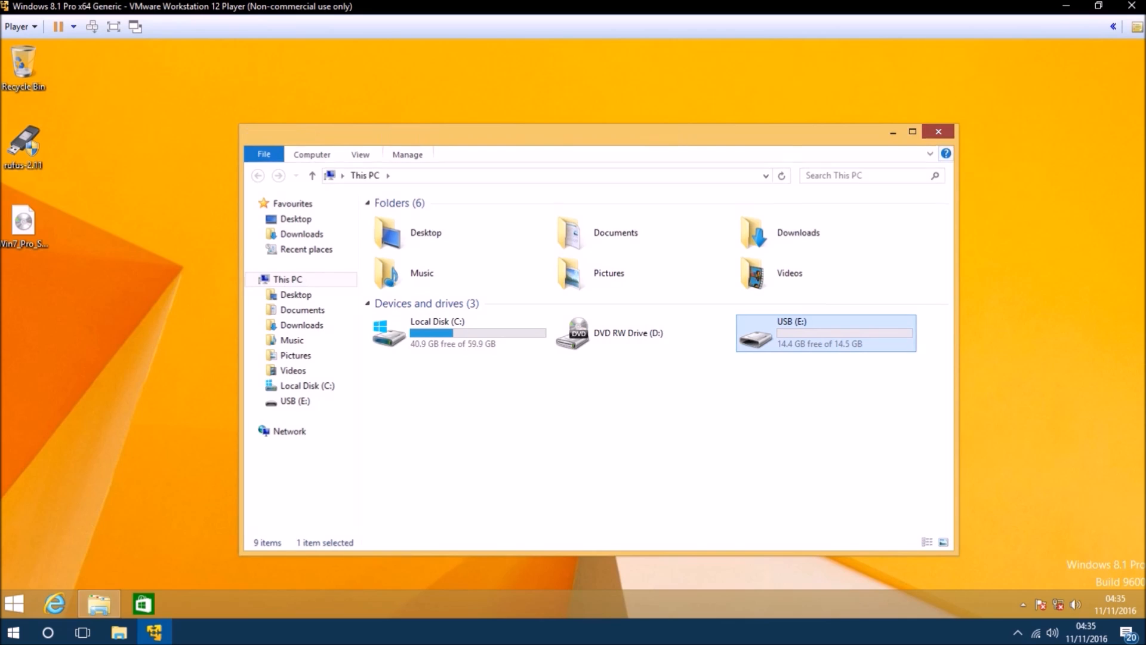
pyautogui.click(939, 132)
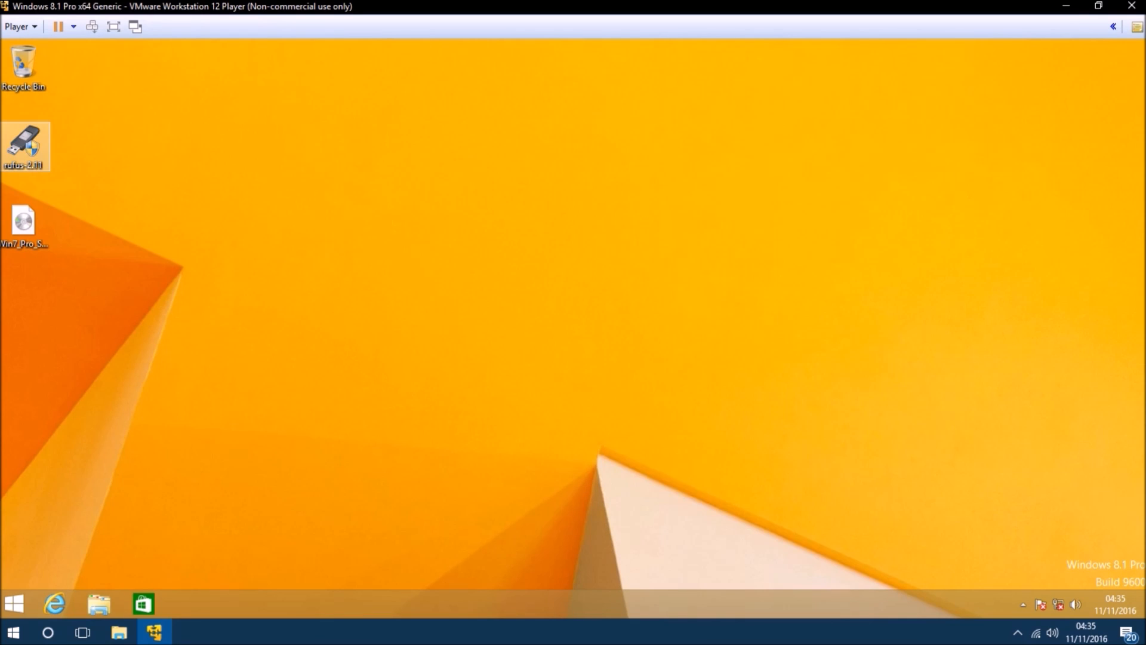
pyautogui.rightClick(25, 146)
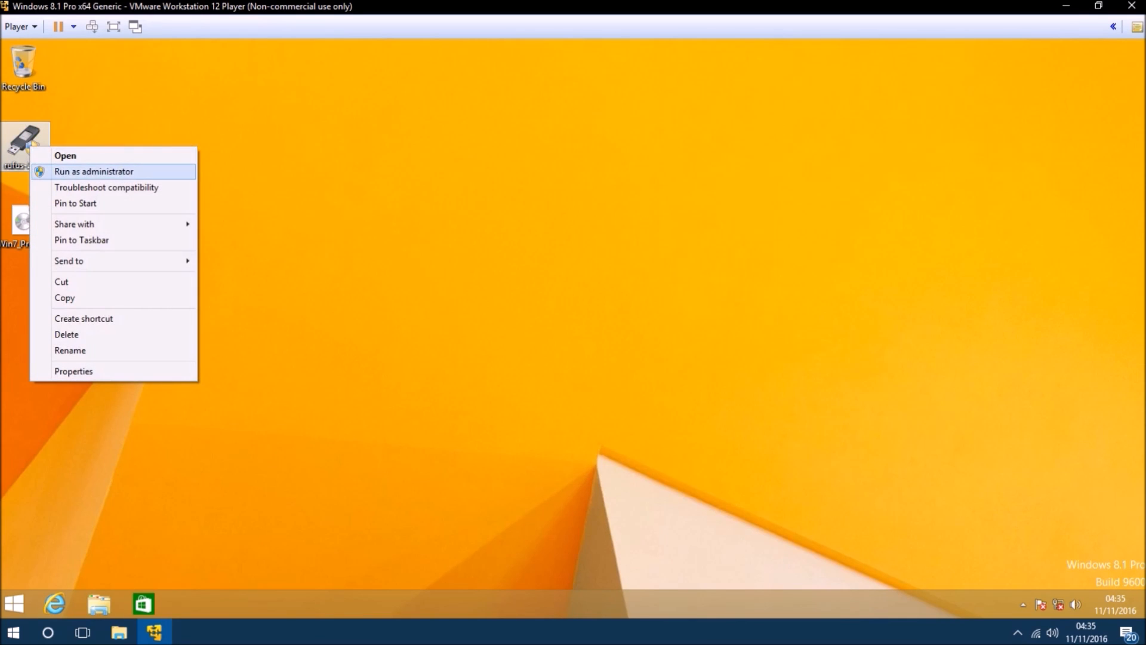
pyautogui.click(93, 171)
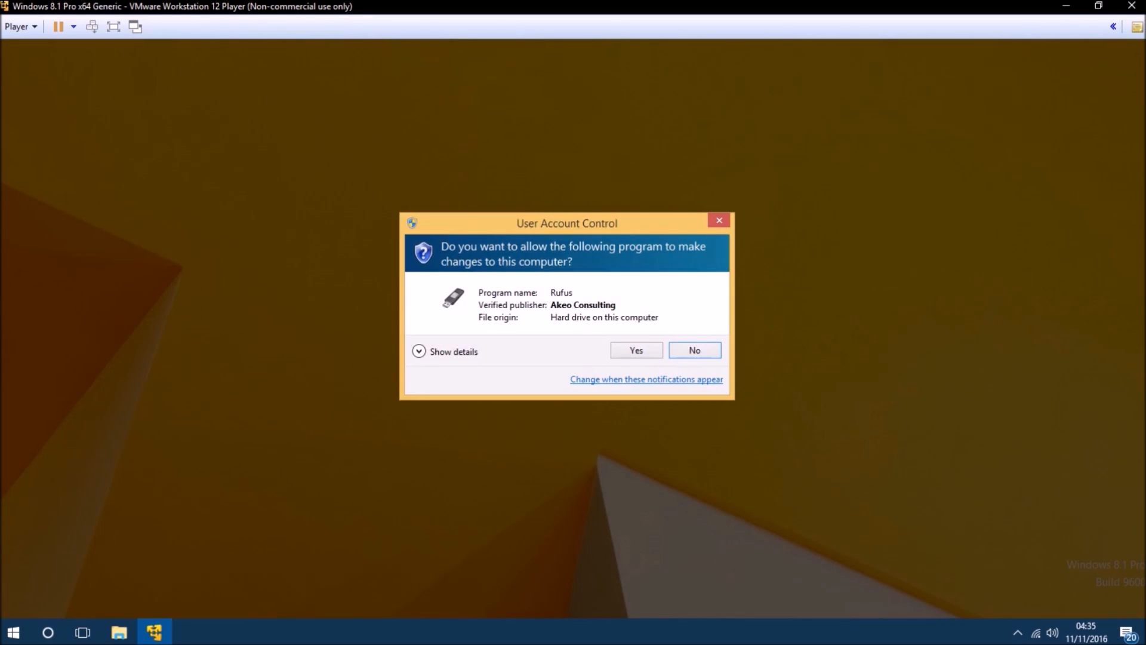
pyautogui.click(634, 350)
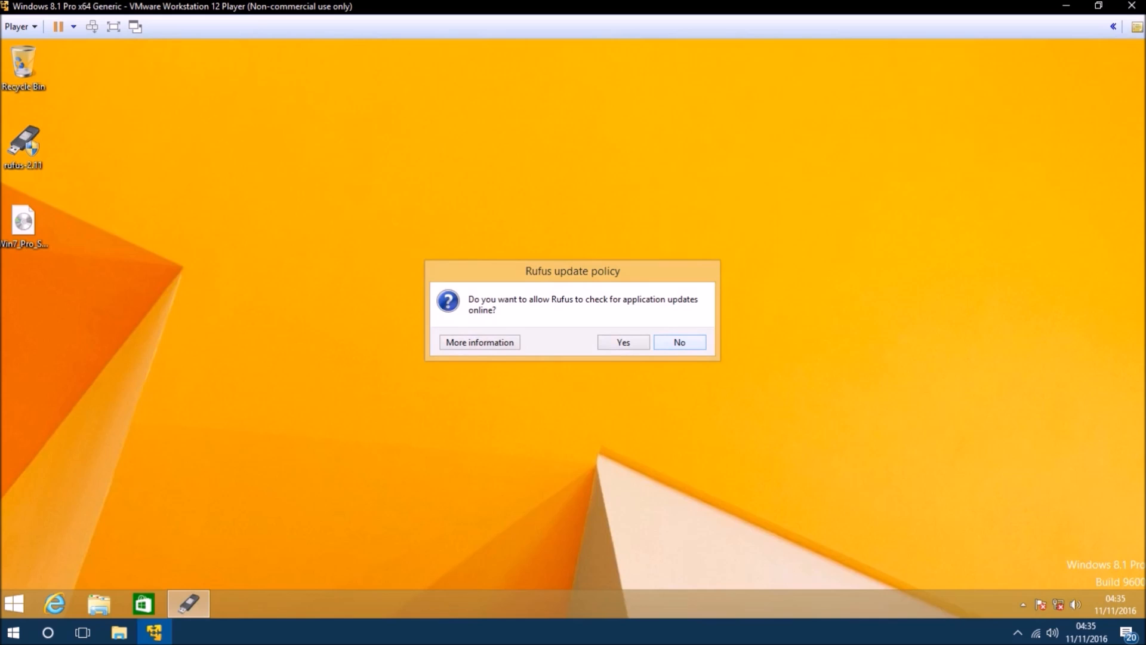
pyautogui.click(678, 342)
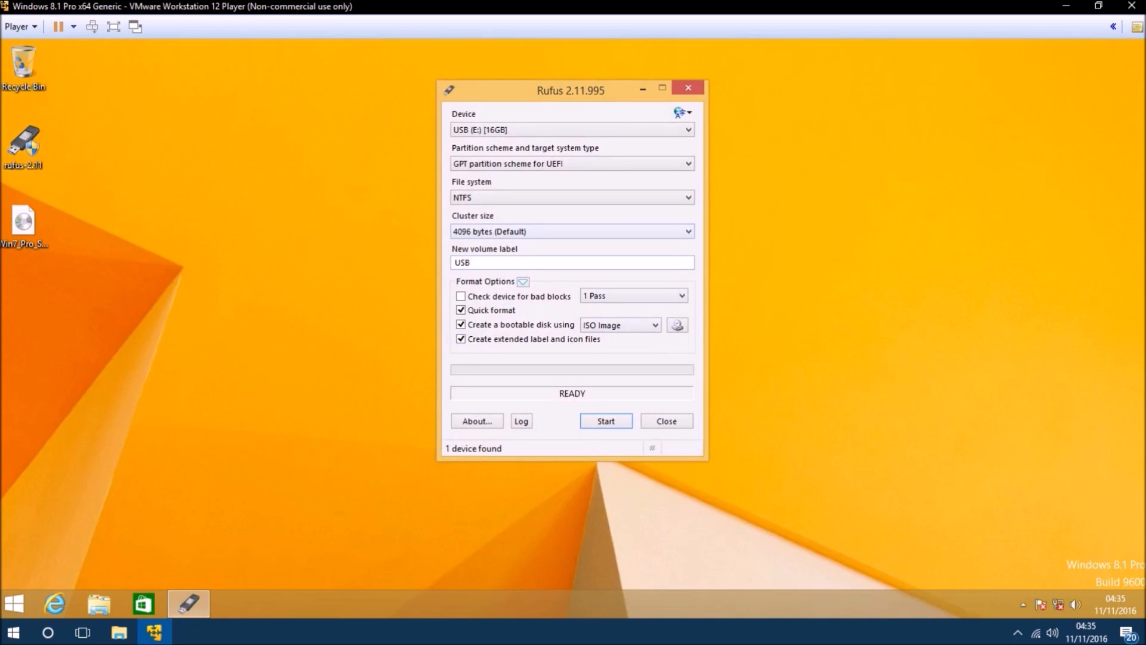
pyautogui.moveTo(572, 263)
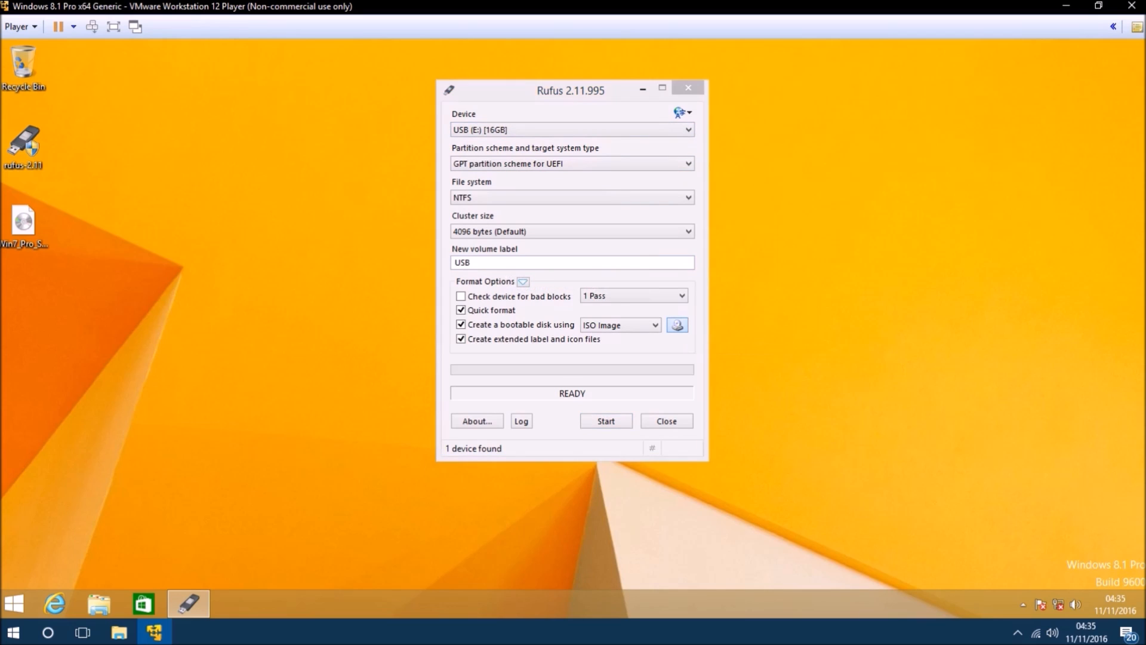
# Load the Win7_Pro_SP1_English_COEM_x64 ISO image for the USB drive
pyautogui.click(676, 323)
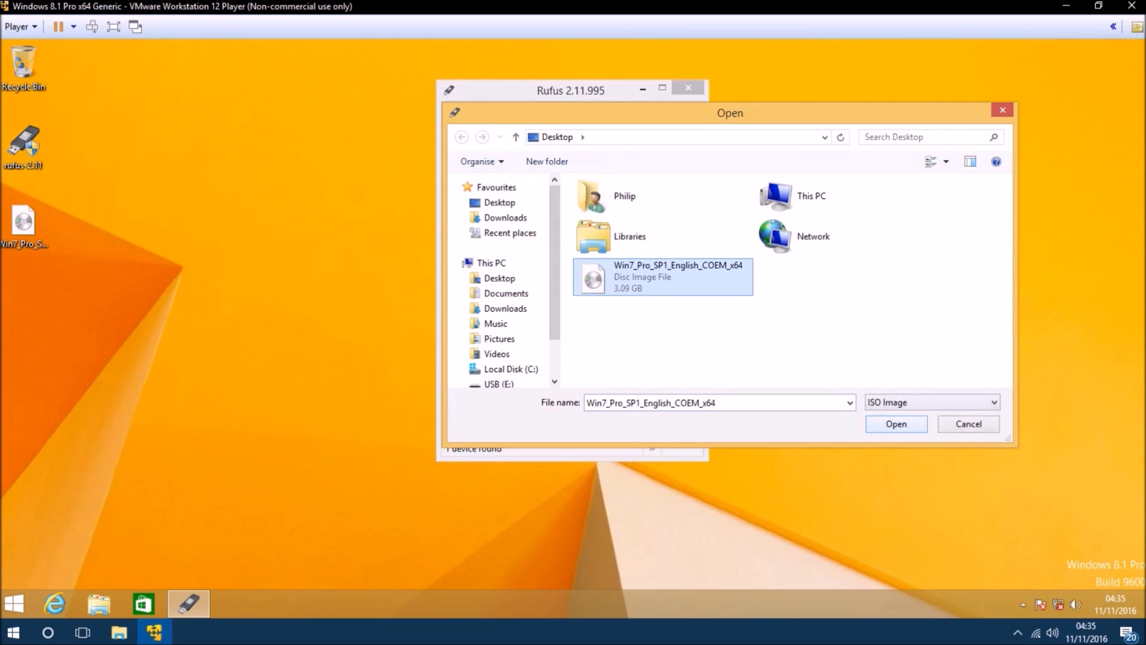
pyautogui.click(895, 424)
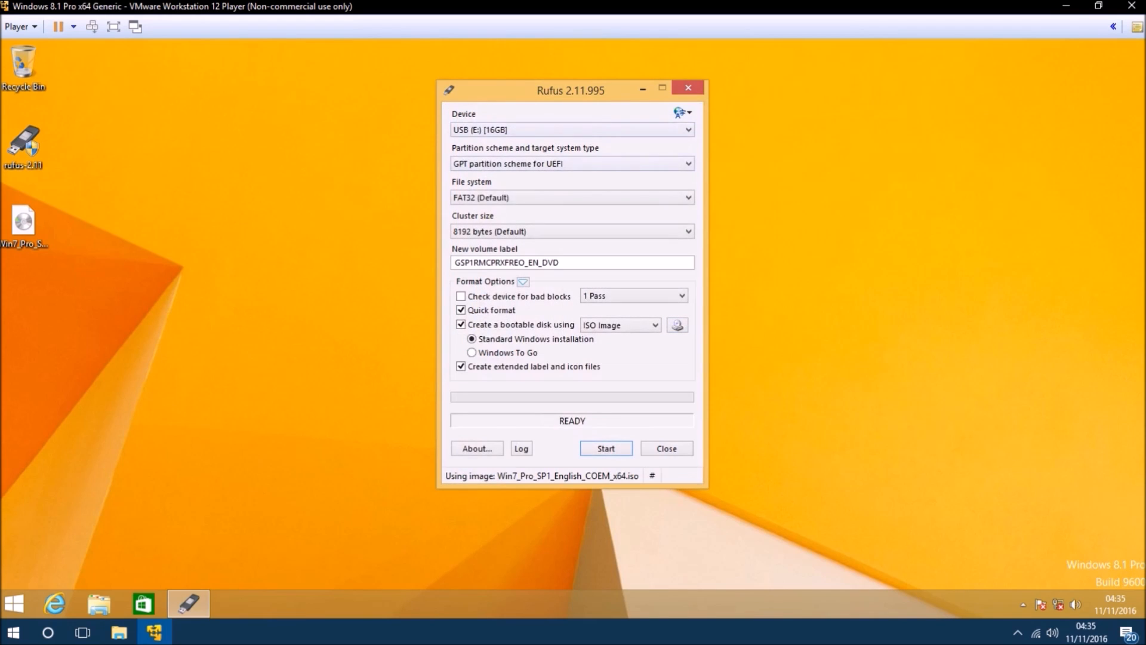
pyautogui.moveTo(571, 89); pyautogui.dragTo(240, 110)
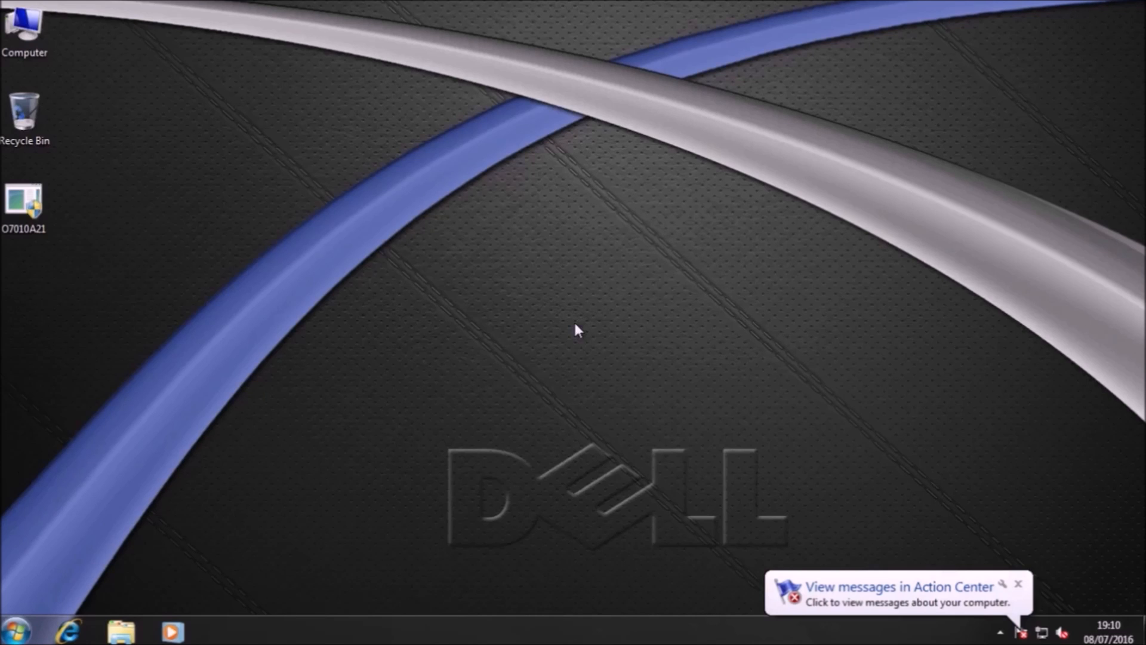
pyautogui.press('Win+r')
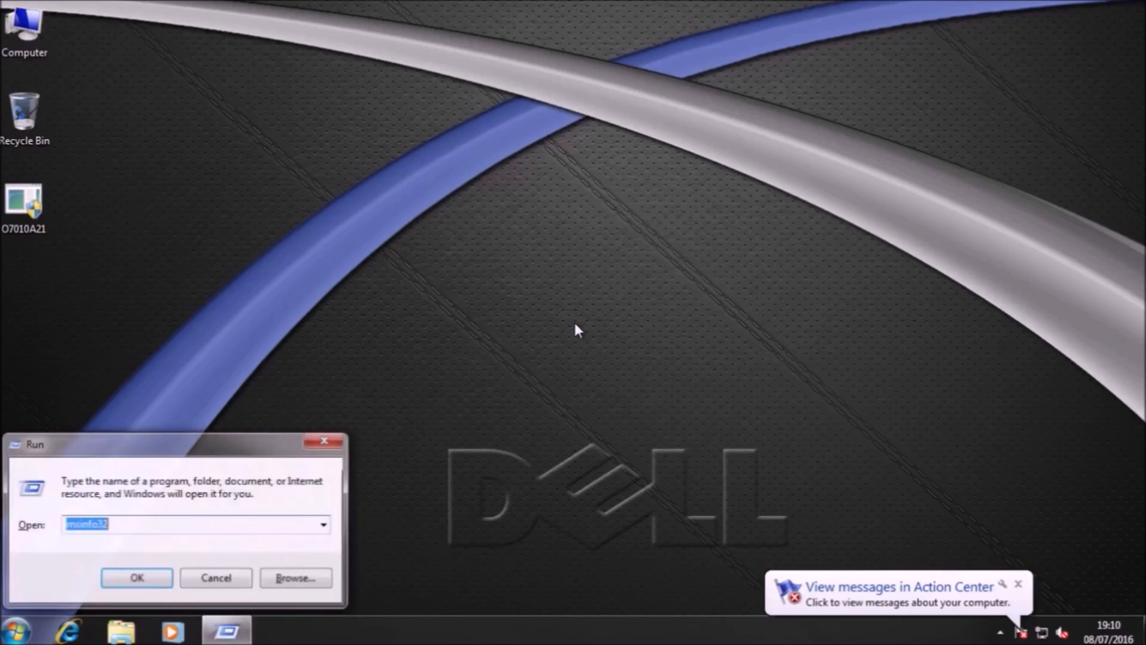
pyautogui.write('msinfo')
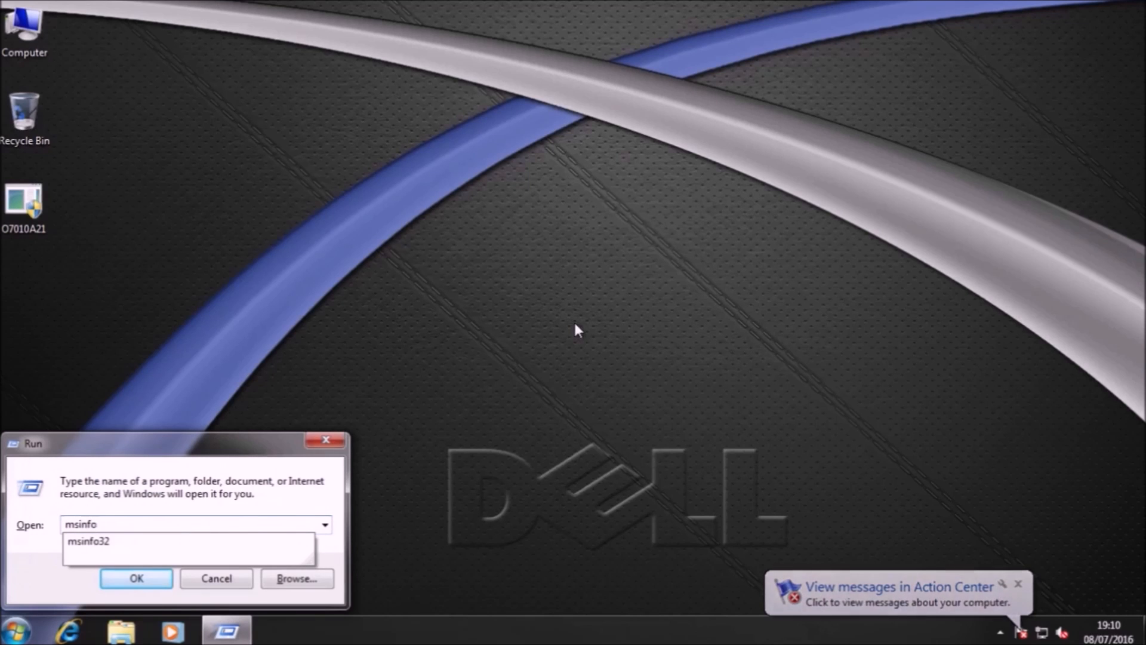
pyautogui.click(136, 578)
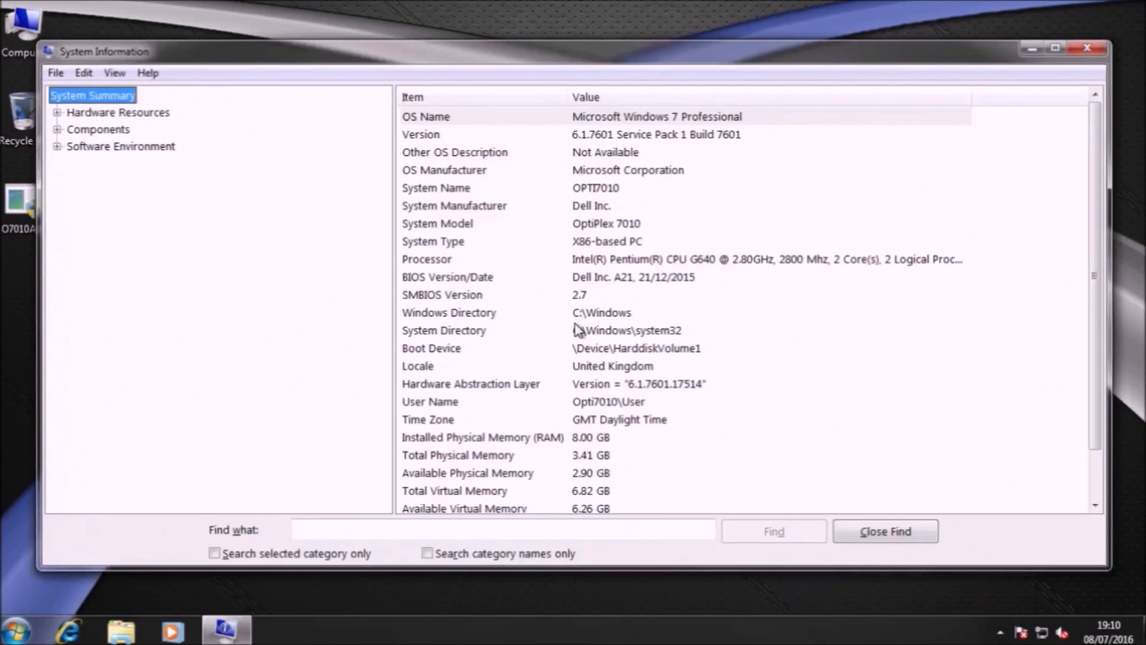
pyautogui.moveTo(1060, 73)
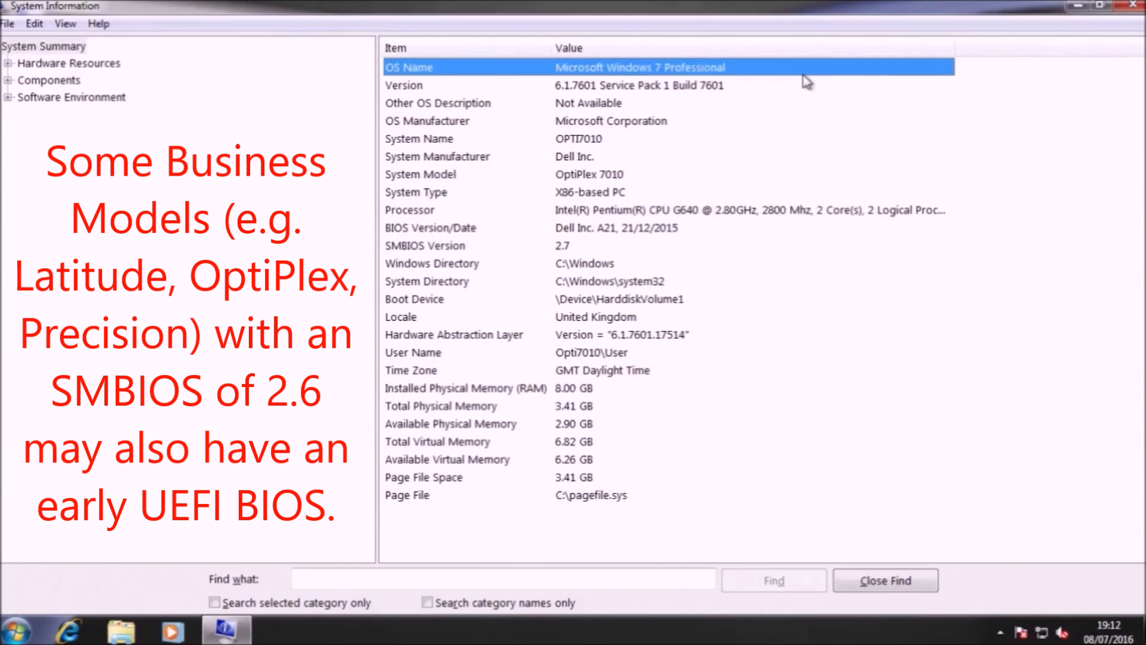
pyautogui.click(425, 246)
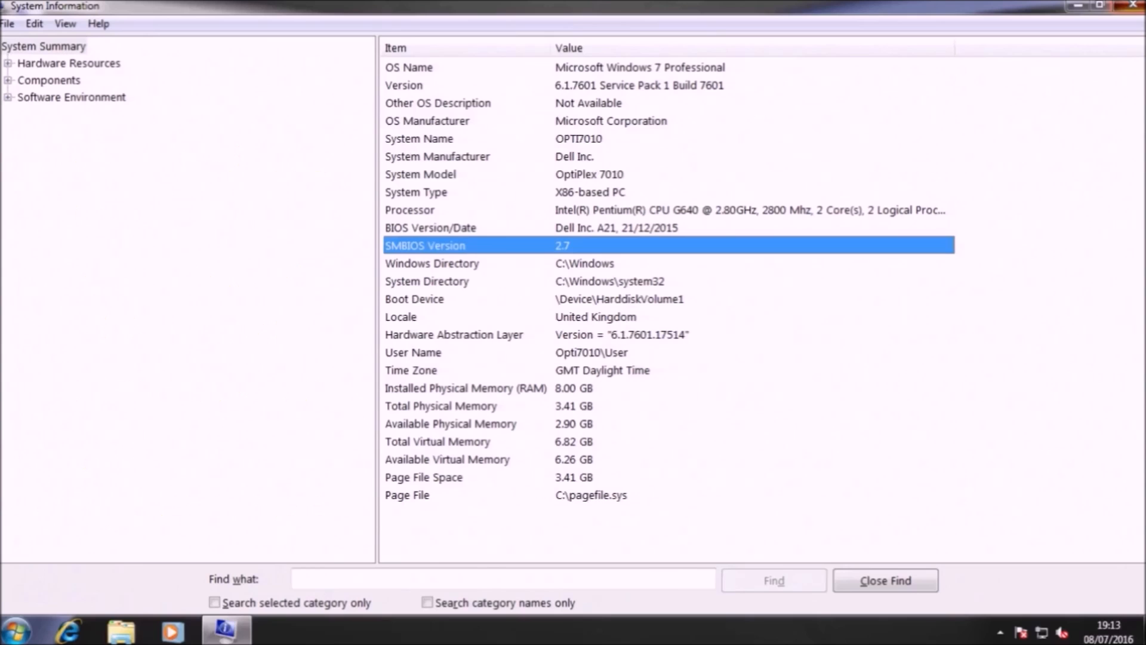
pyautogui.click(1132, 6)
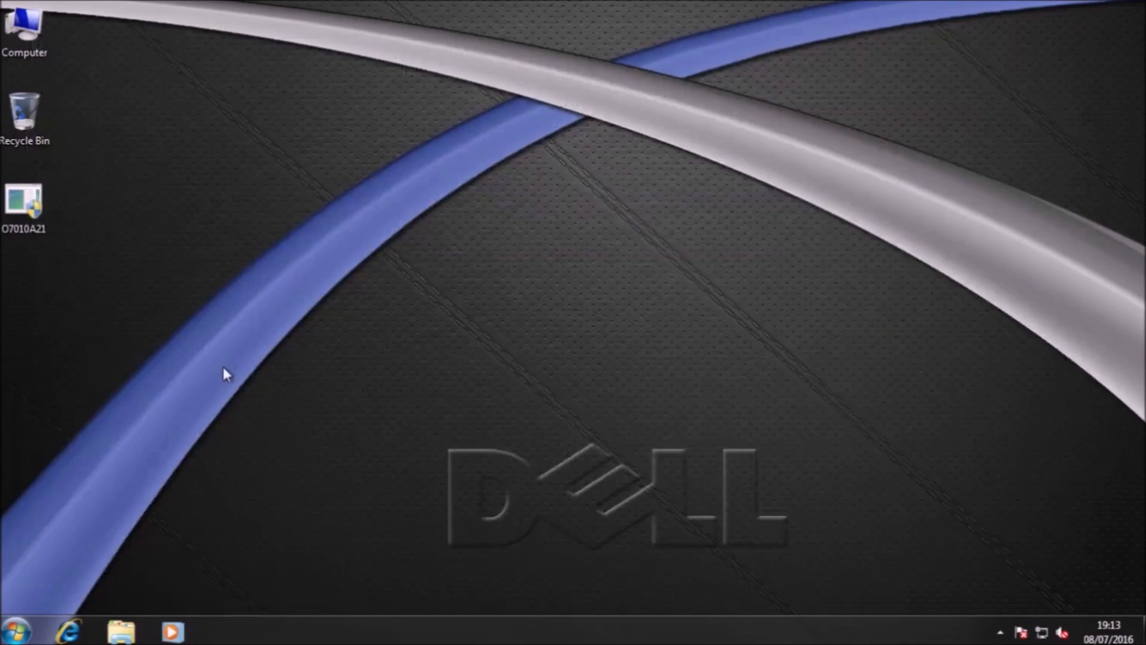
# Keep the GPT partition scheme for UEFI and set the volume label to Win7ProCOEMSP1
pyautogui.click(192, 137)
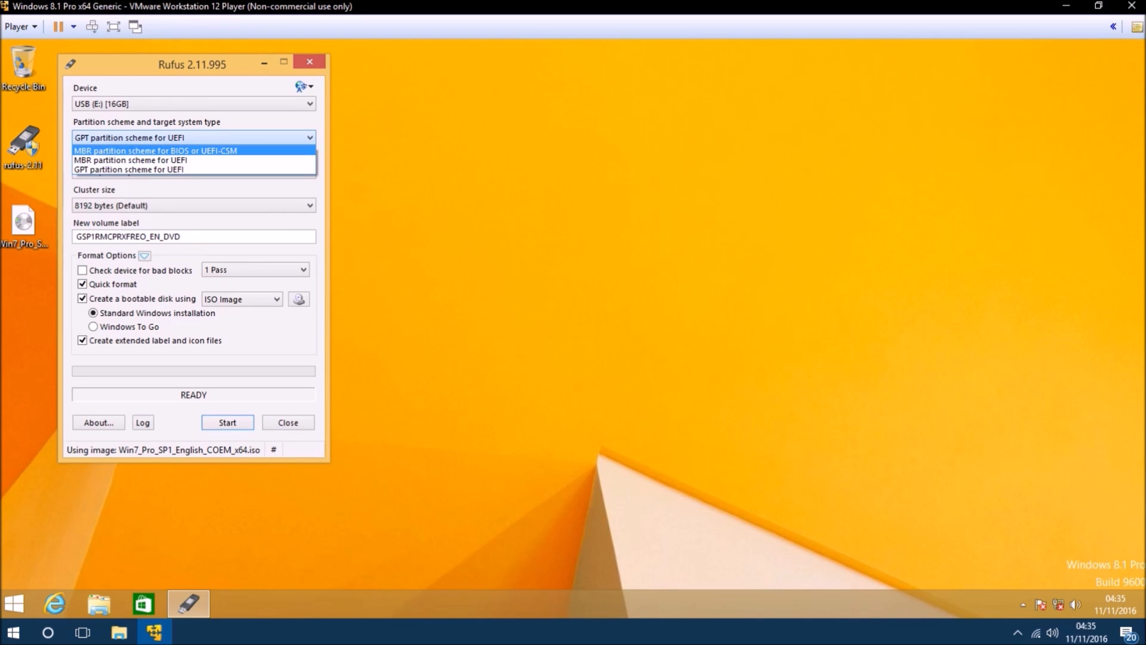
pyautogui.click(156, 150)
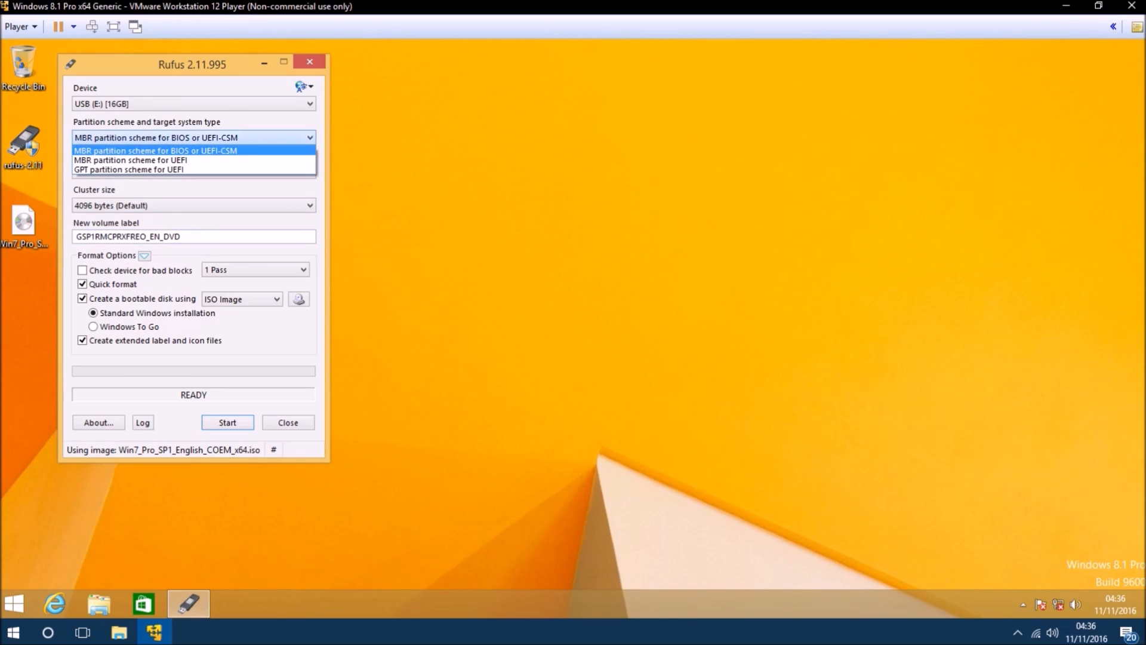
pyautogui.click(129, 169)
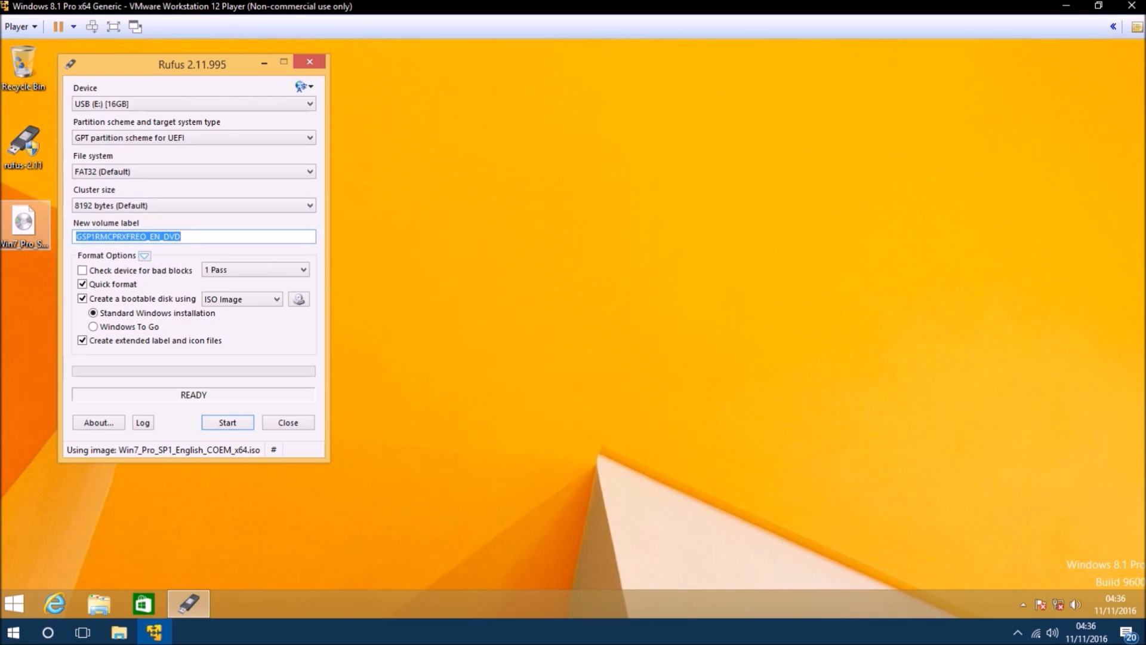
pyautogui.write('Win7ProCOE')
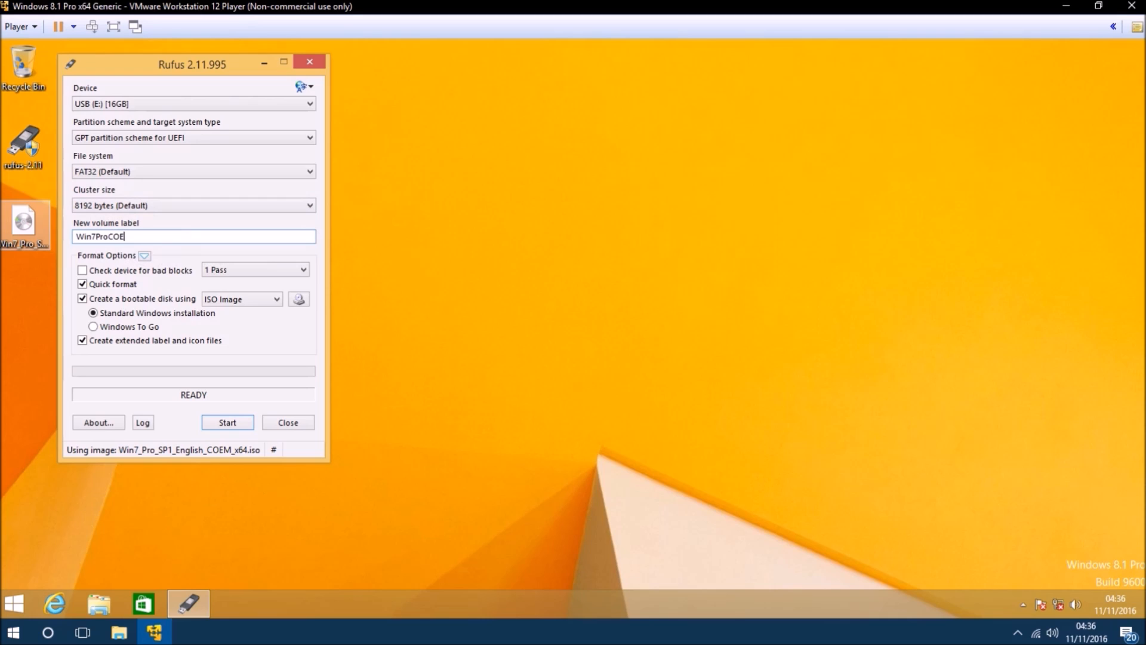
pyautogui.write('MSP1')
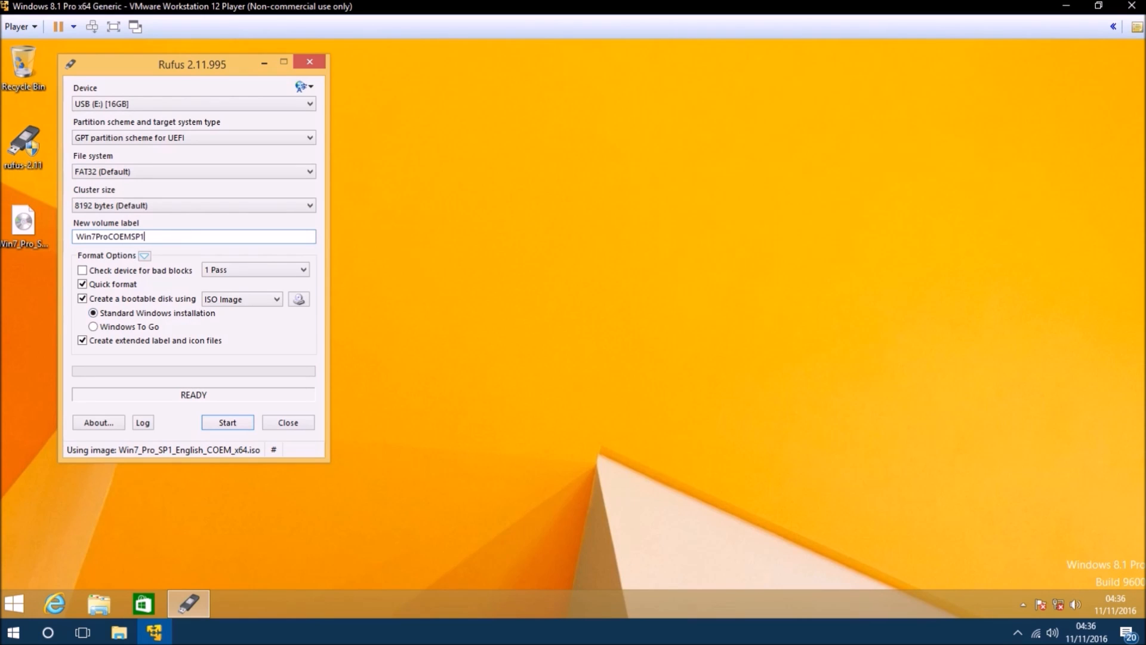
pyautogui.moveTo(227, 423)
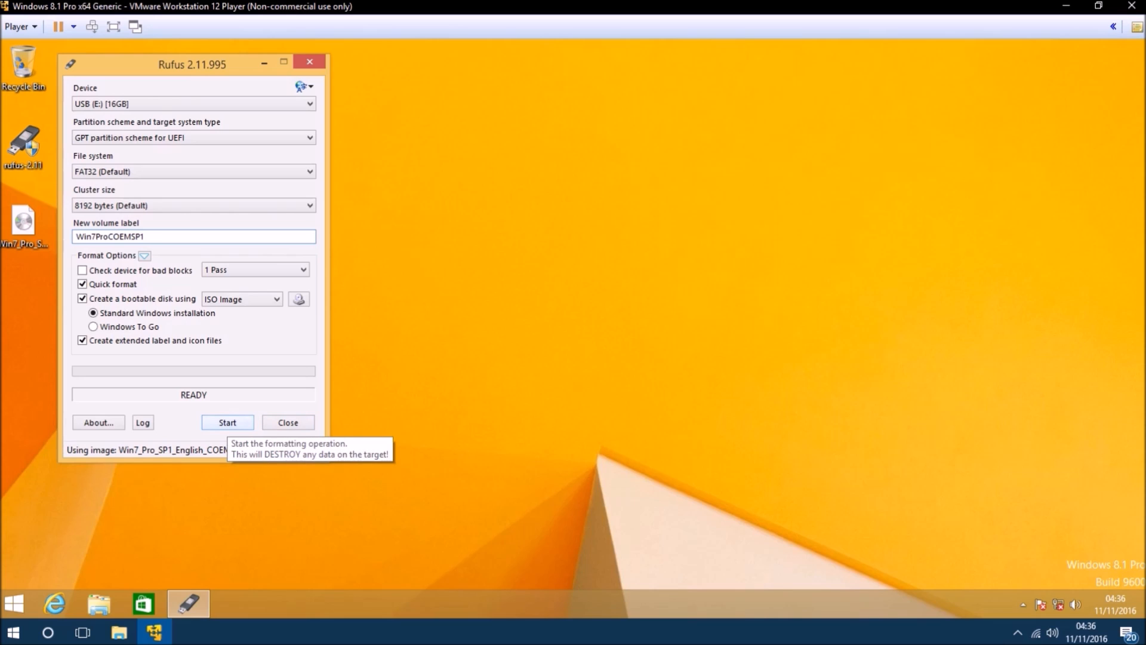
# Start writing the image to the 16GB USB drive, confirming all its data will be erased
pyautogui.click(227, 423)
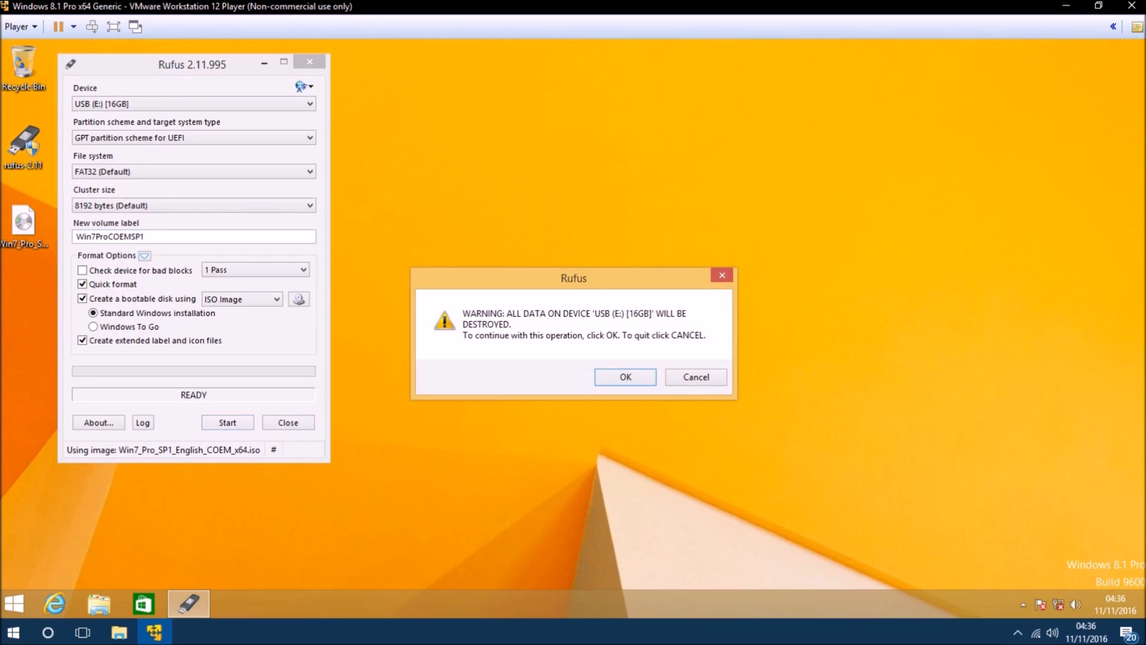
pyautogui.click(625, 377)
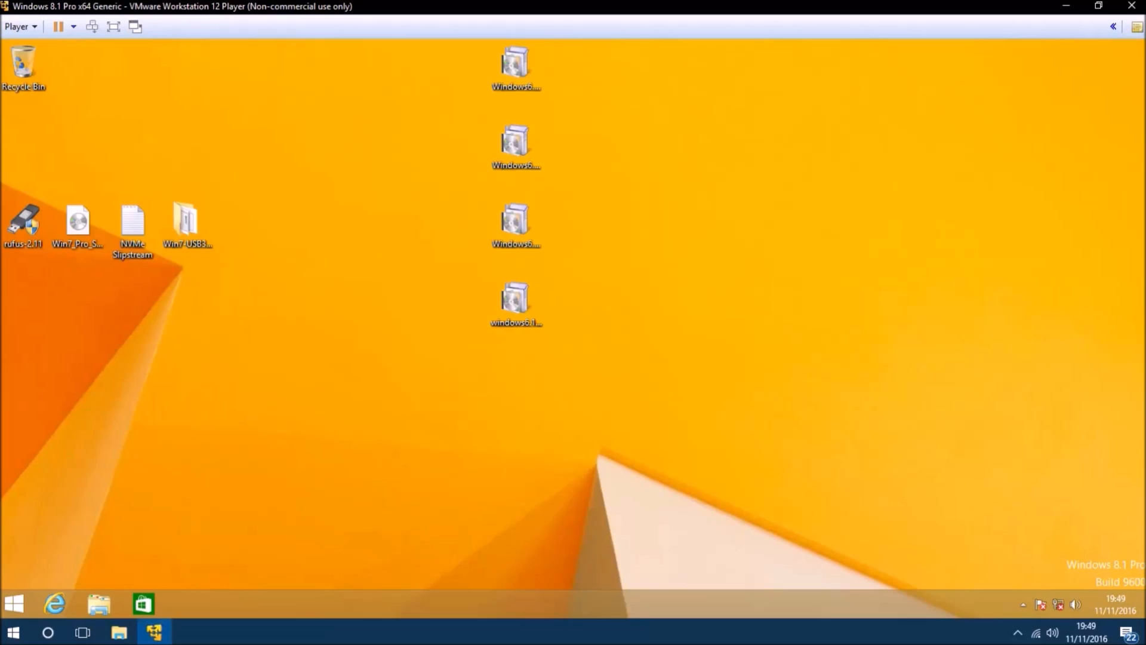
# Mount the Windows 7 ISO and paste all nine disc items into a new C:\Win7 folder
pyautogui.rightClick(77, 219)
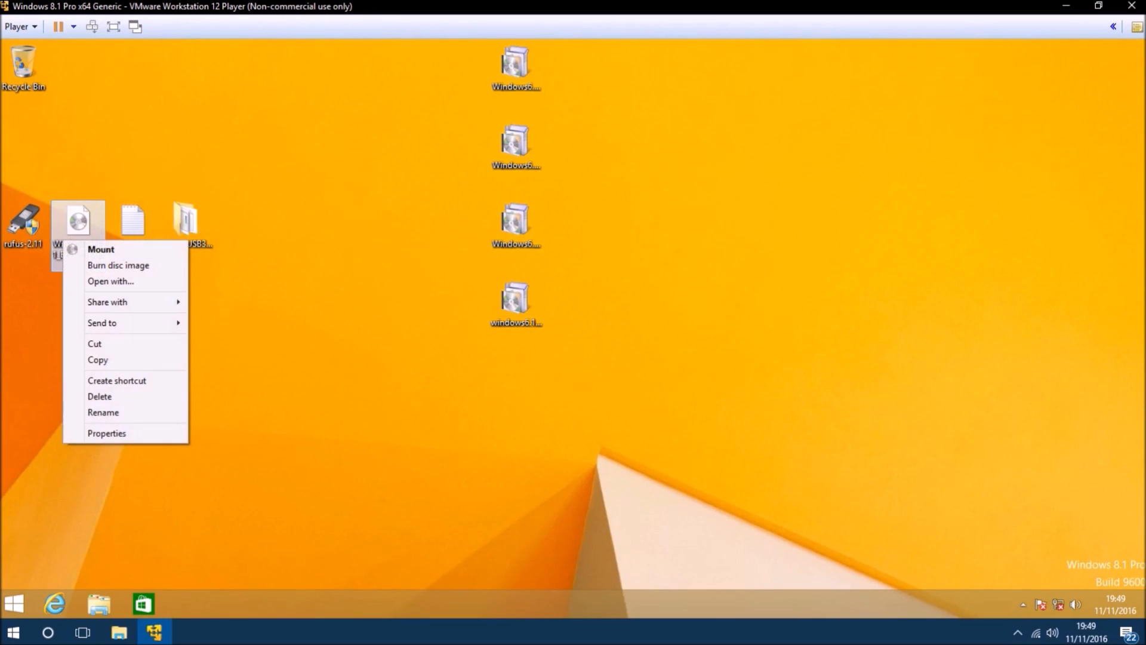
pyautogui.click(100, 248)
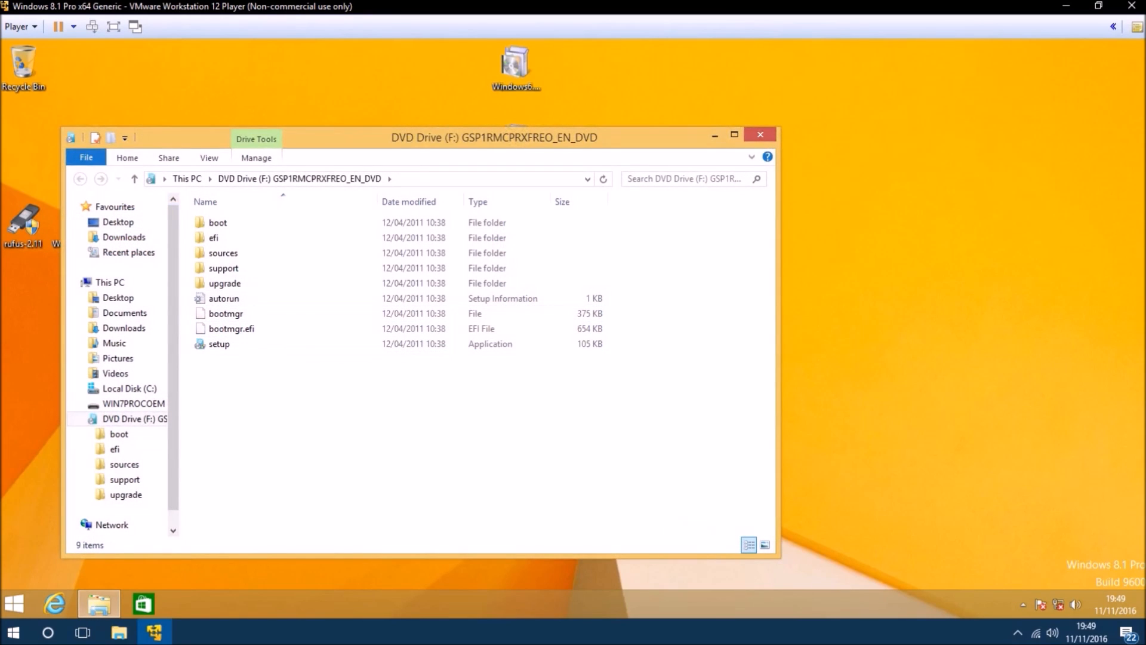
pyautogui.press('ctrl+a')
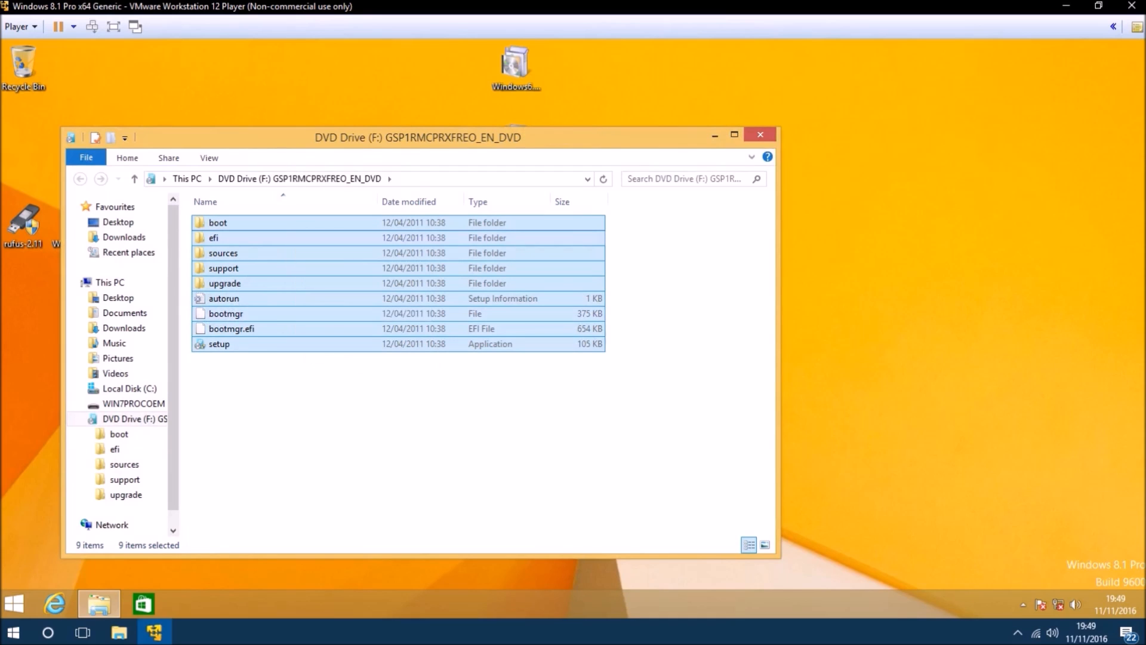
pyautogui.click(129, 388)
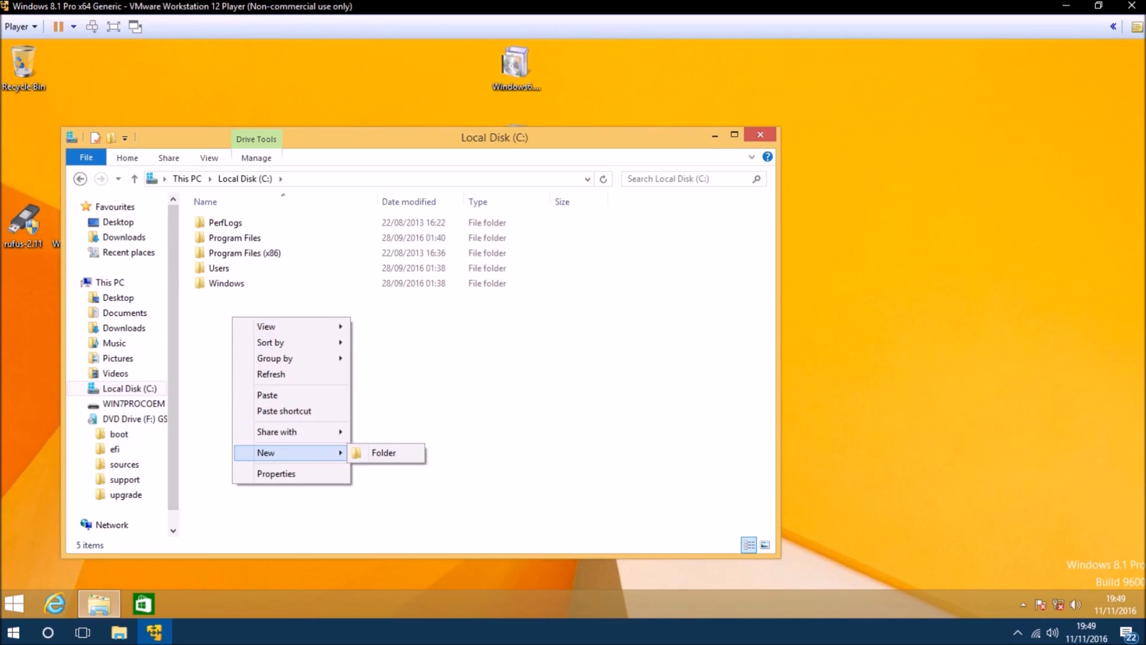
pyautogui.click(384, 452)
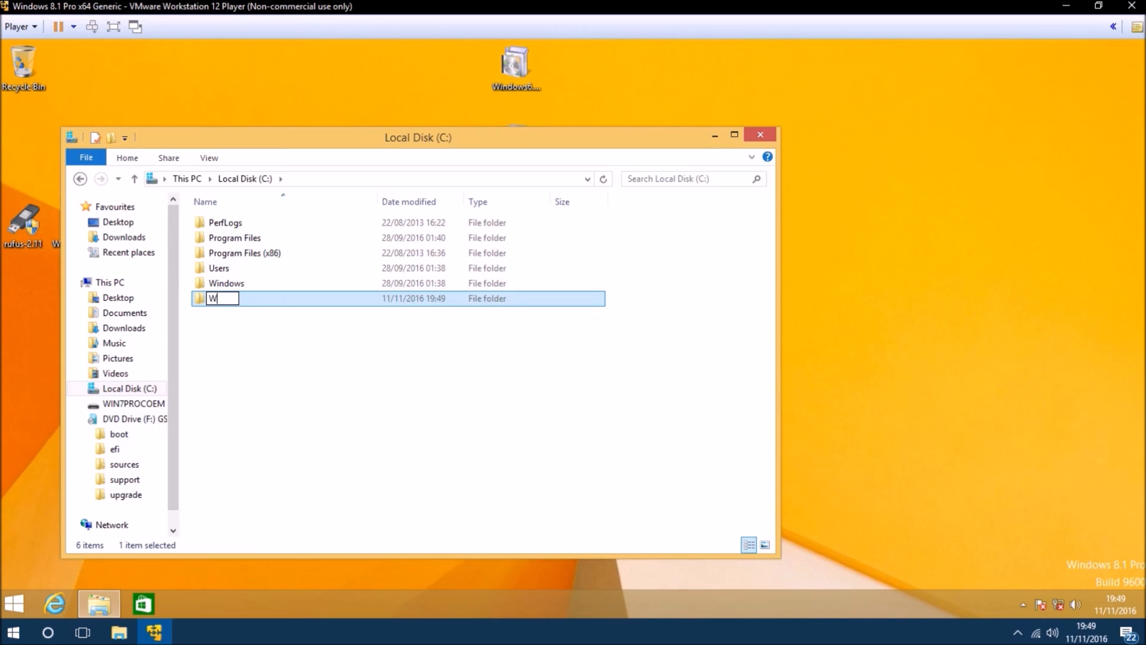
pyautogui.press('Enter')
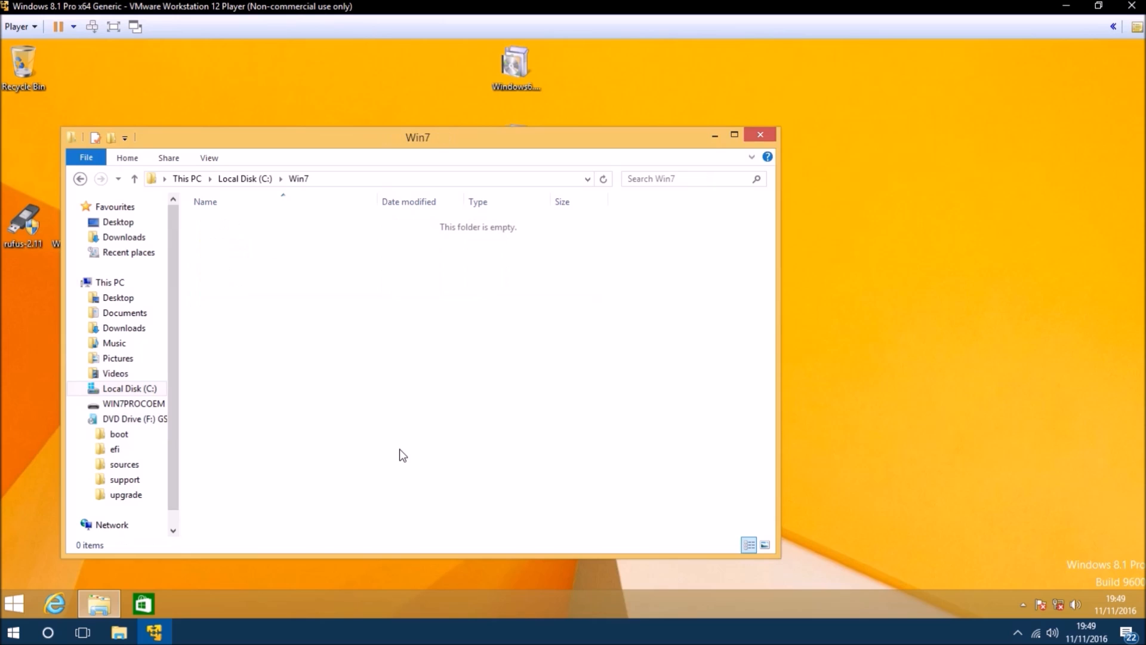
pyautogui.rightClick(403, 453)
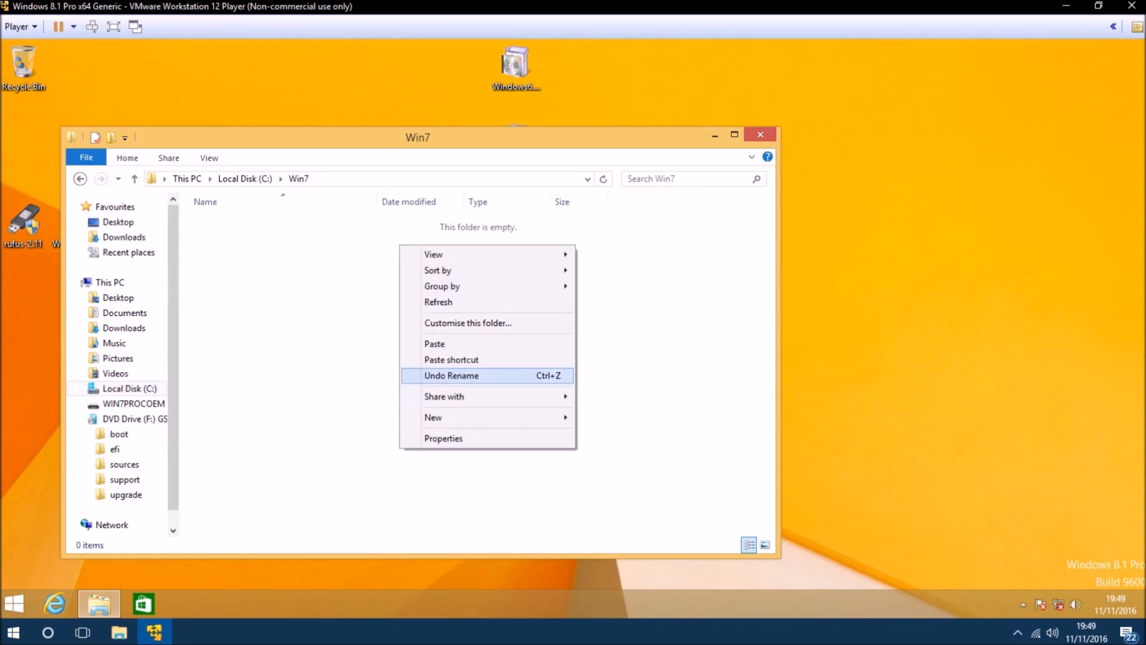
pyautogui.click(434, 343)
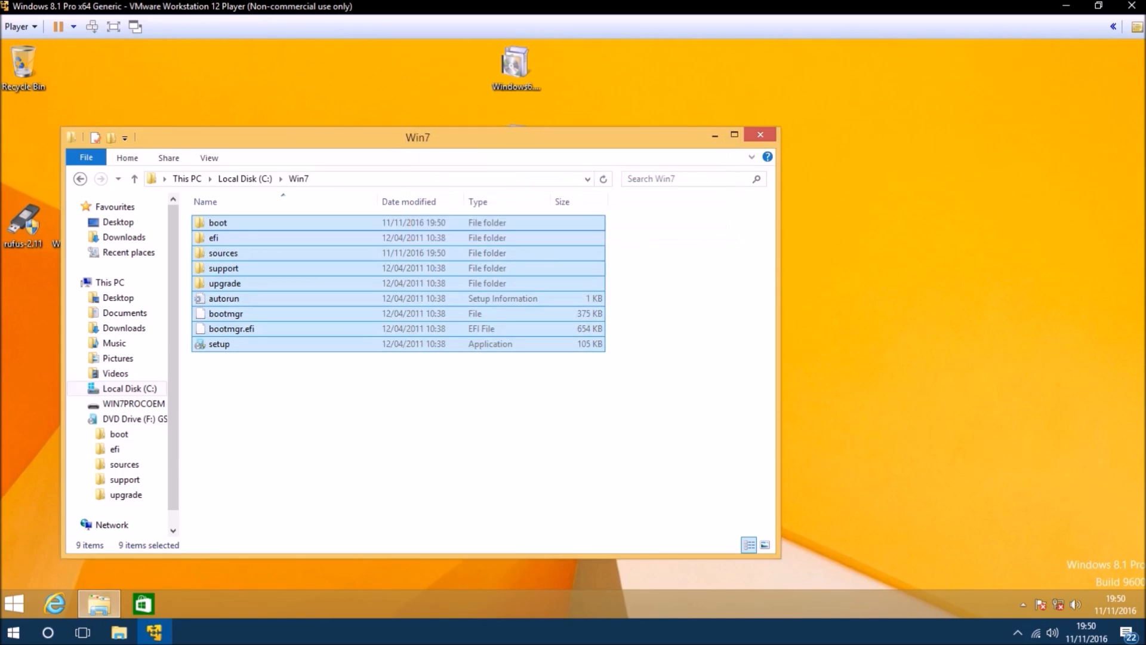
pyautogui.click(244, 178)
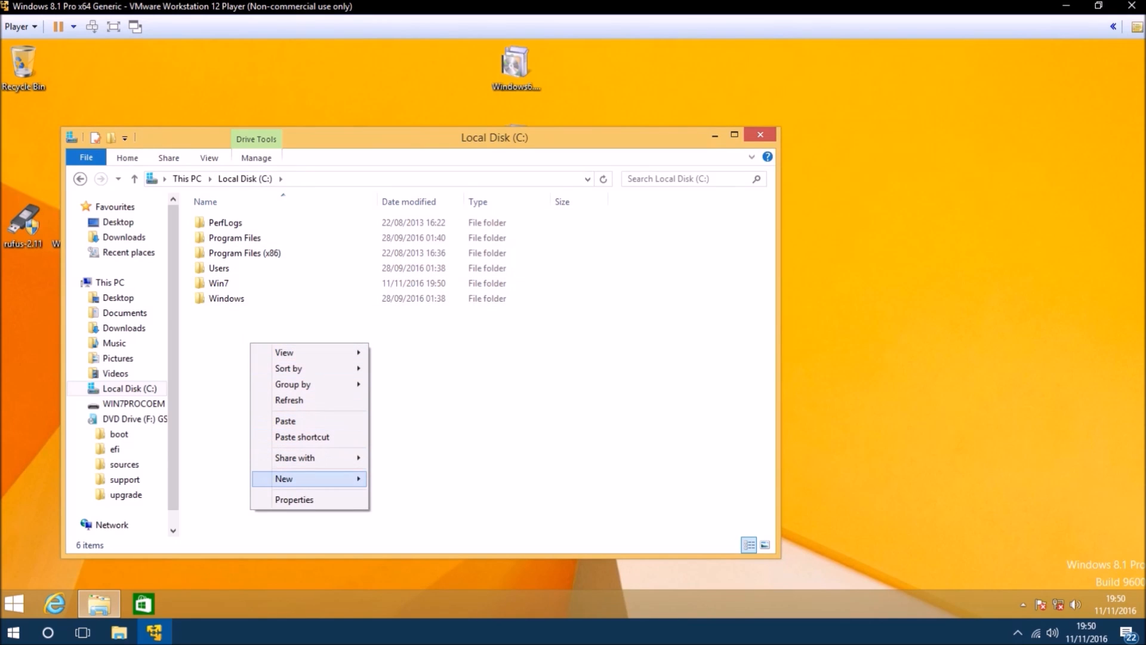
# Create empty Updates and Drivers folders on the C drive
pyautogui.click(284, 477)
pyautogui.write('Updates')
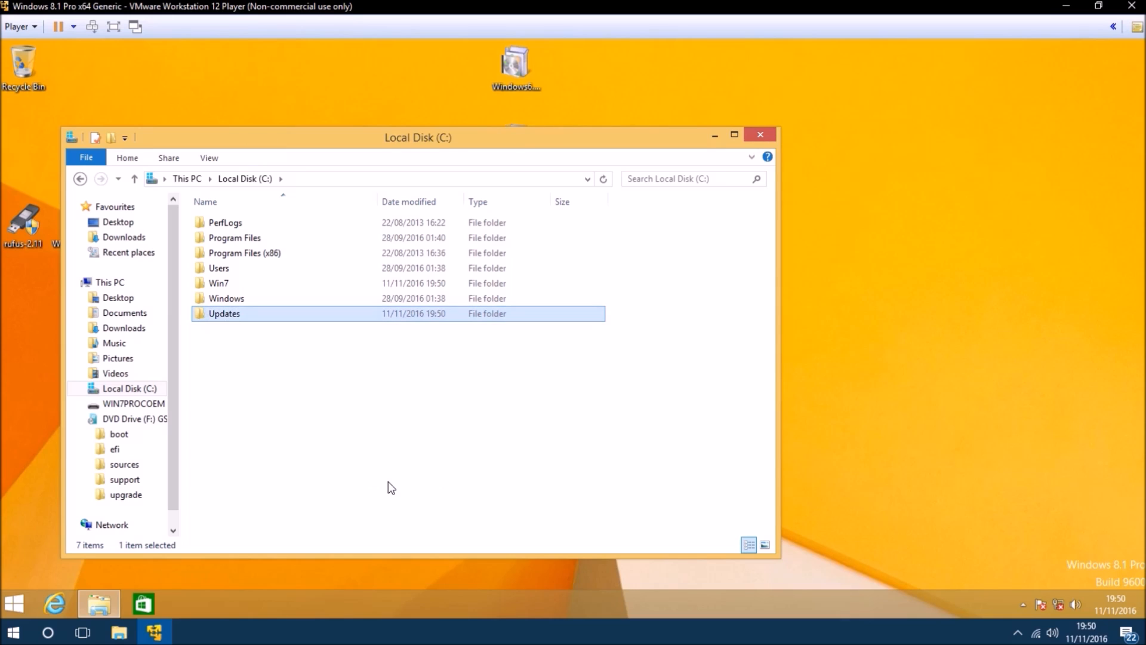
pyautogui.doubleClick(223, 313)
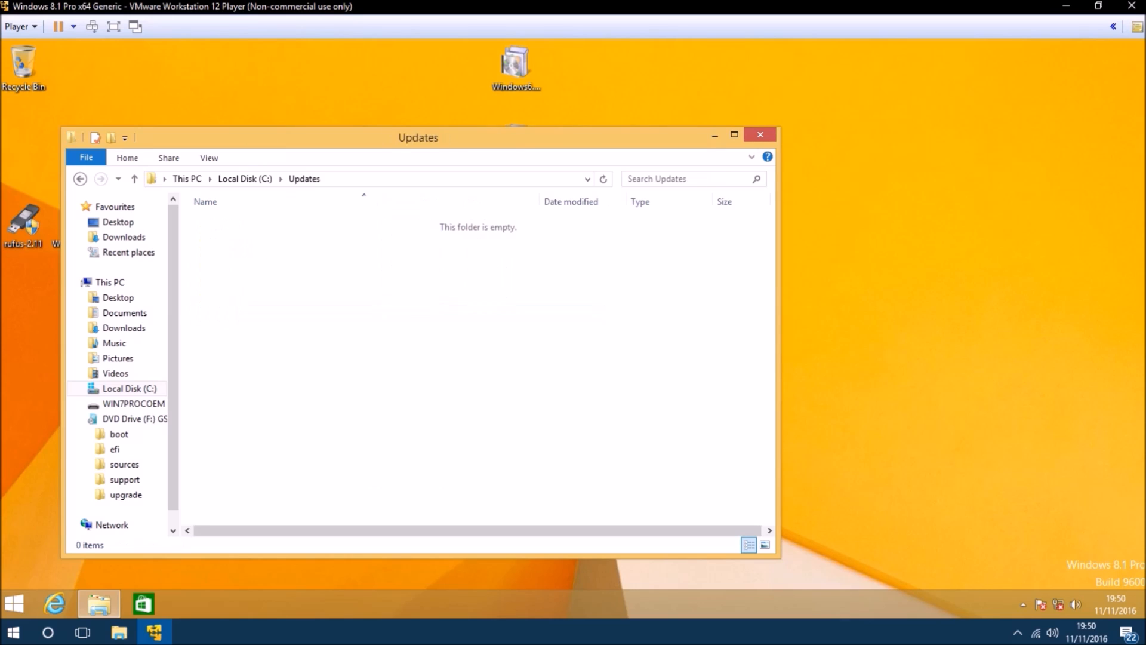
pyautogui.moveTo(417, 138); pyautogui.dragTo(919, 57)
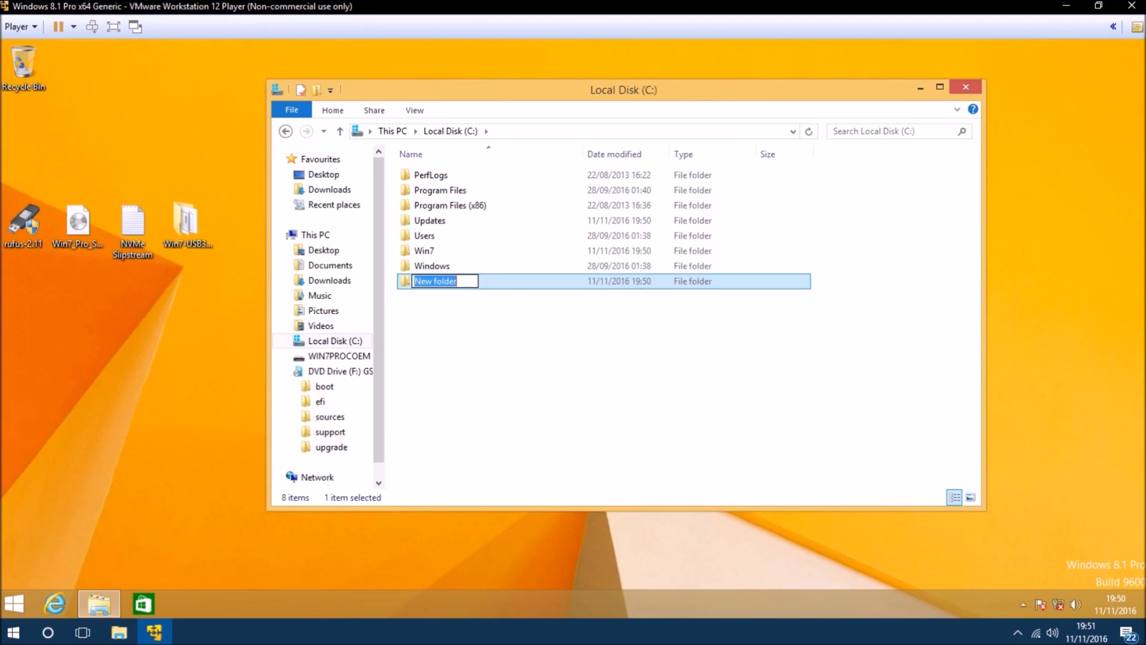
pyautogui.write('Driver')
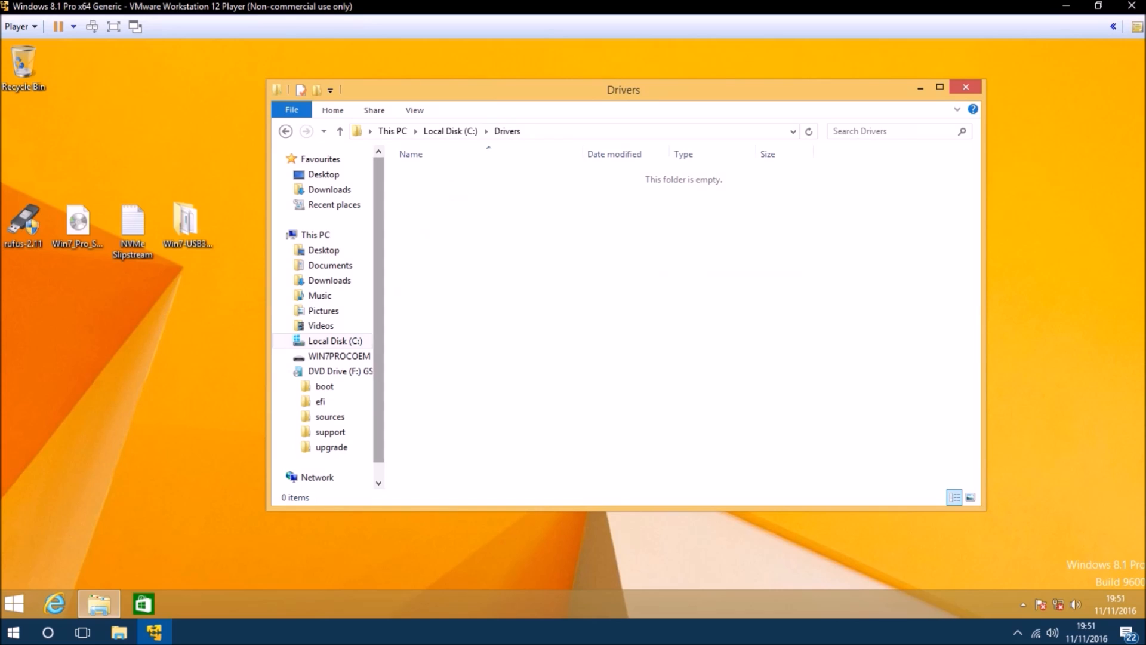
# Copy the eight x64 USB 3.0 driver files from Win7-USB3.0-Creator-V3 into C:\Drivers
pyautogui.doubleClick(185, 223)
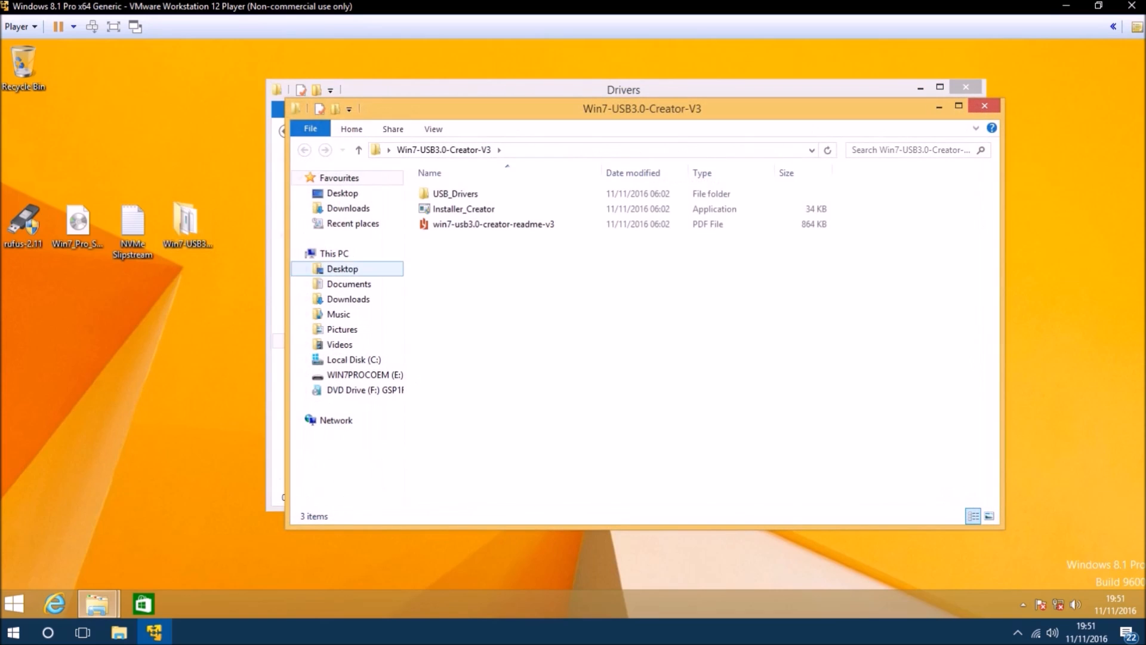
pyautogui.doubleClick(455, 193)
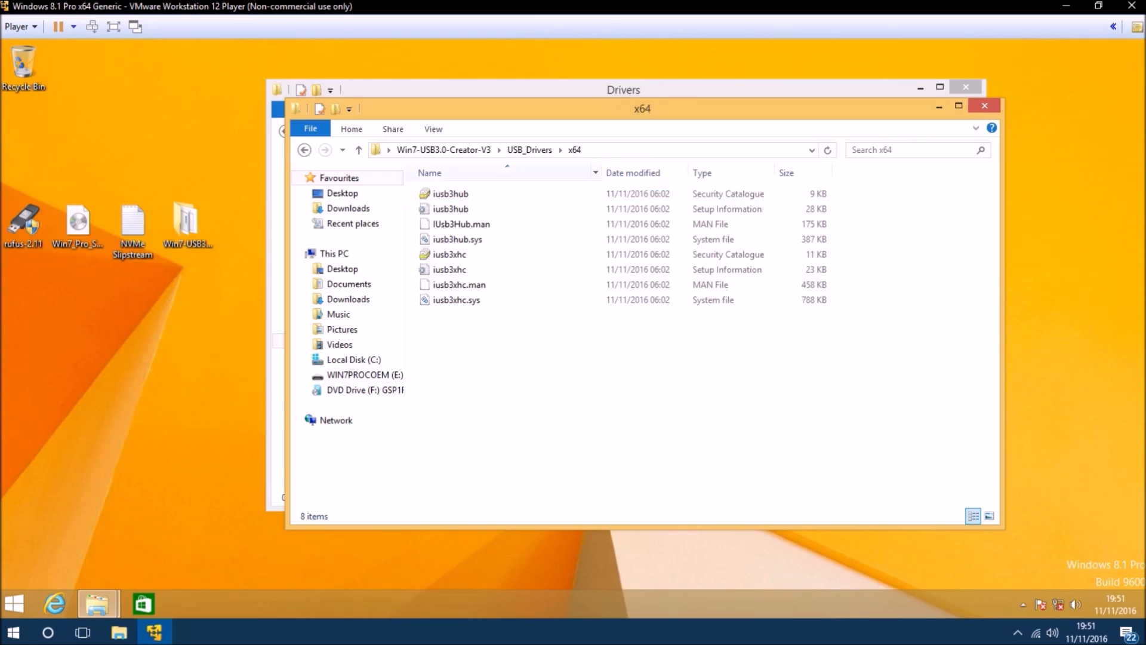
pyautogui.moveTo(642, 108); pyautogui.dragTo(790, 193)
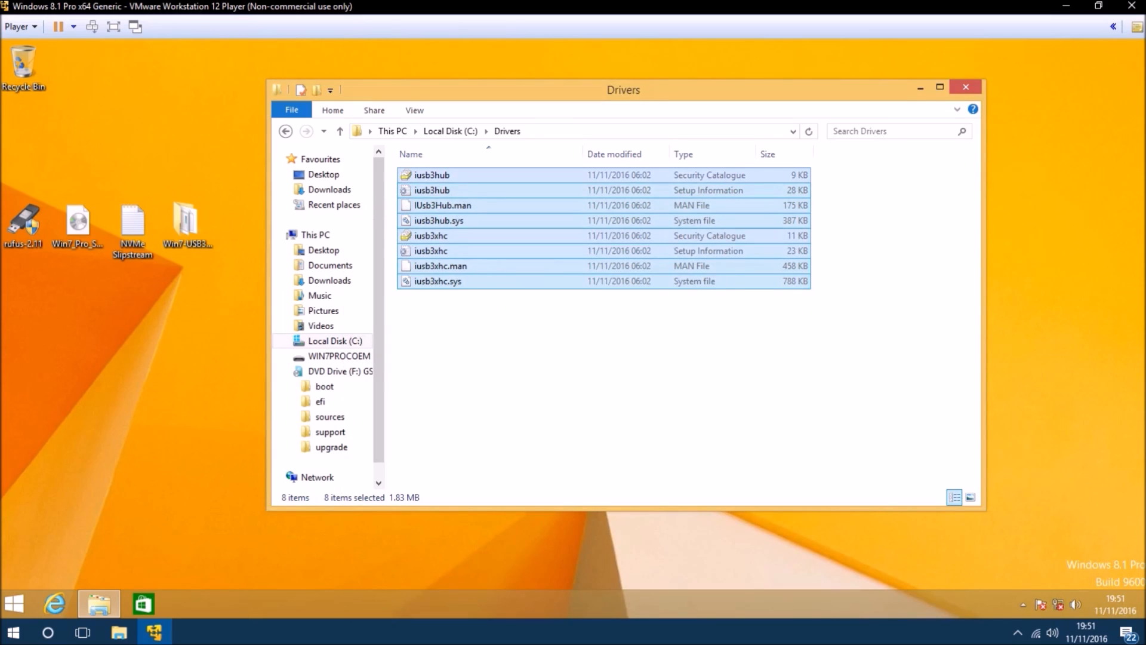
pyautogui.click(965, 86)
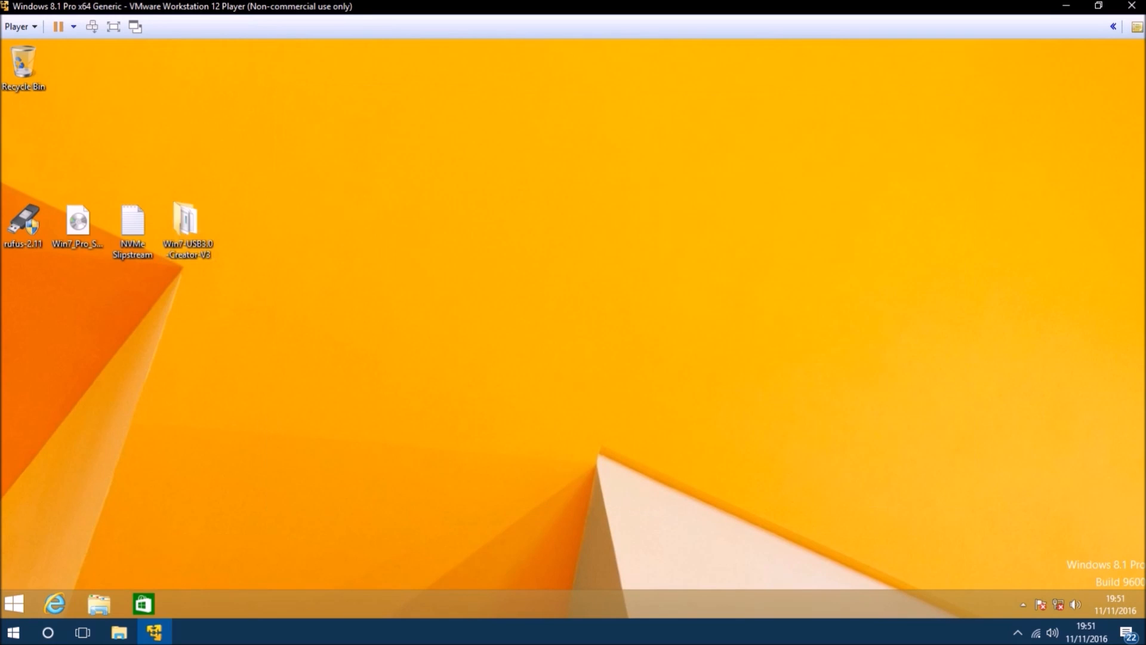
pyautogui.click(133, 219)
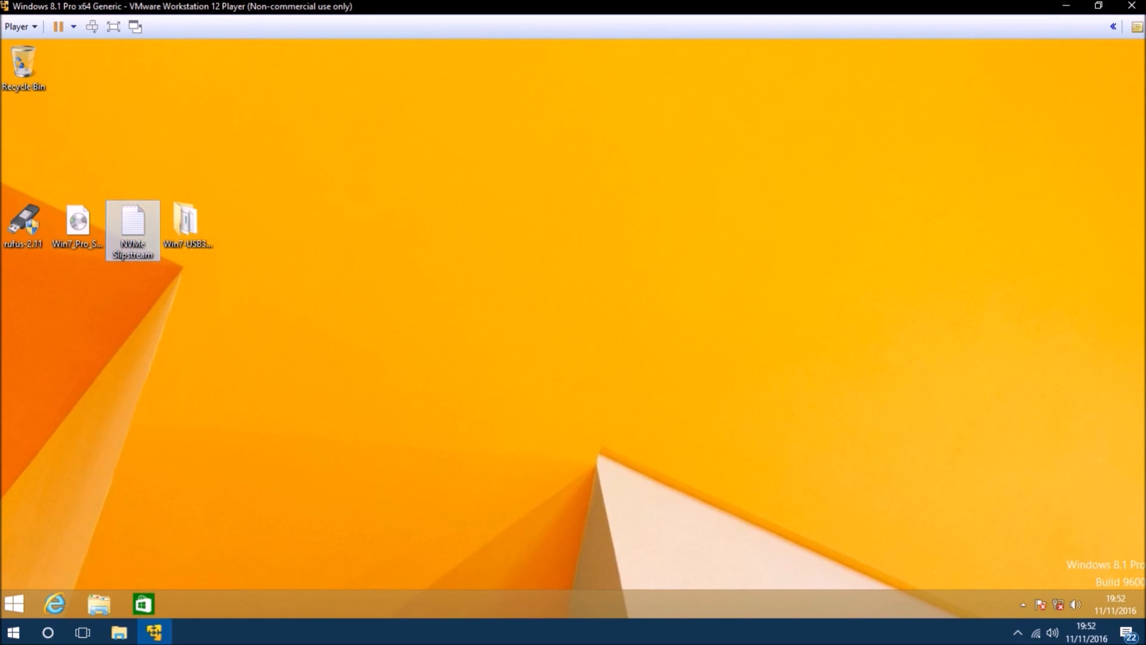
# Review the NVMe Slipstream script's DISM mount, add-package, add-driver and unmount lines in Notepad
pyautogui.doubleClick(132, 224)
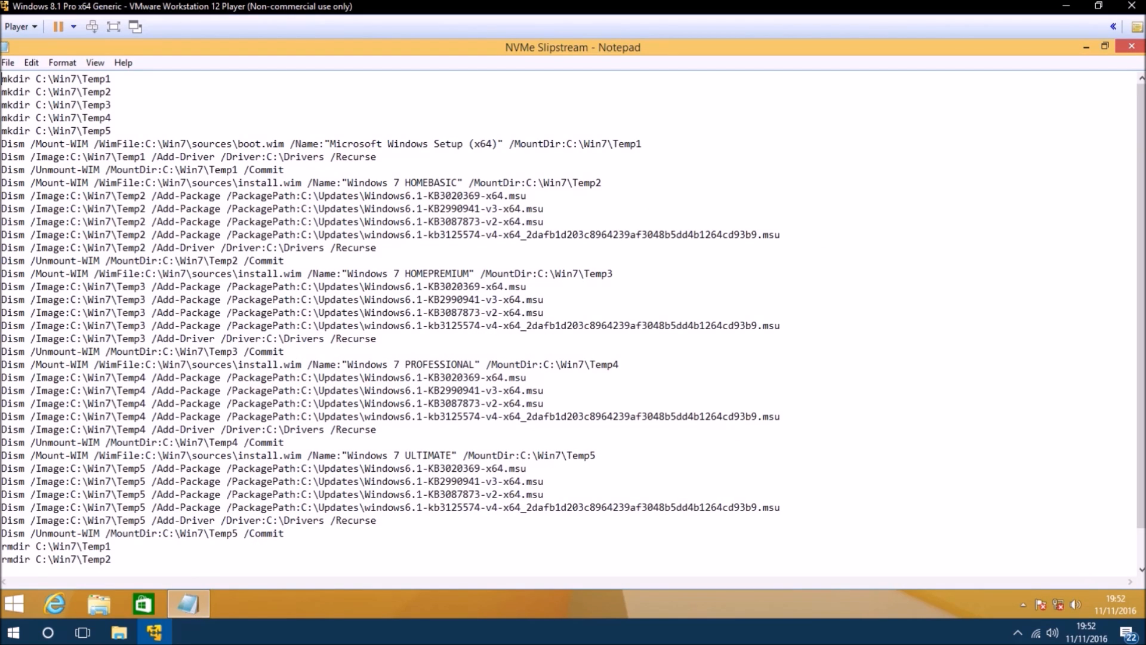
pyautogui.moveTo(3, 79); pyautogui.dragTo(111, 131)
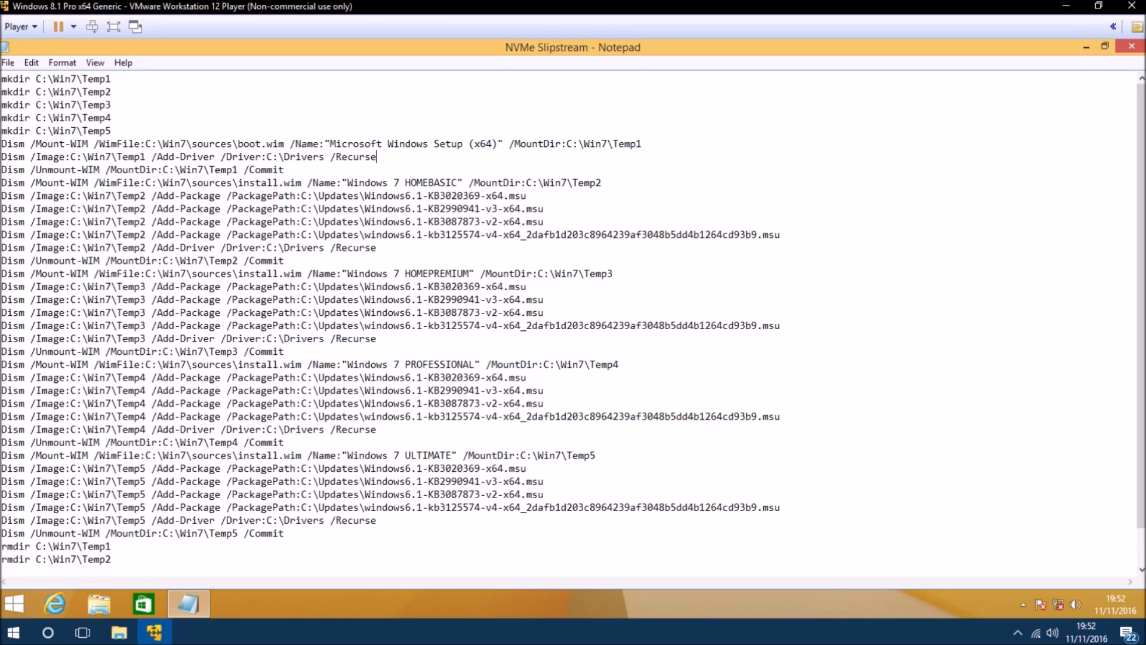
pyautogui.doubleClick(259, 143)
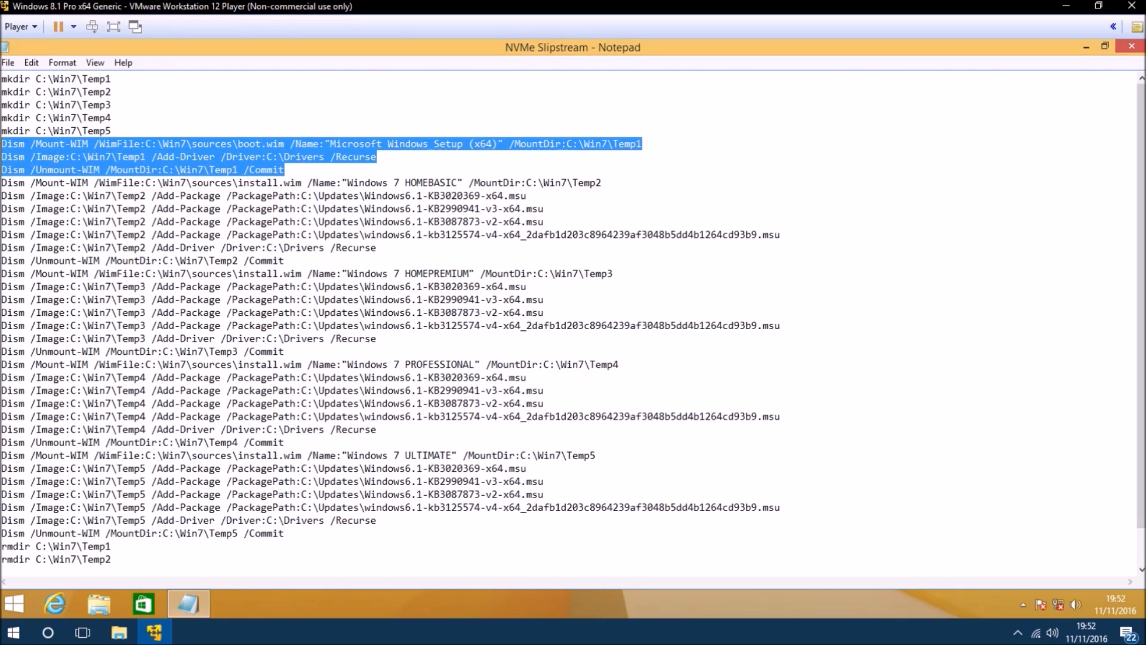
pyautogui.click(512, 293)
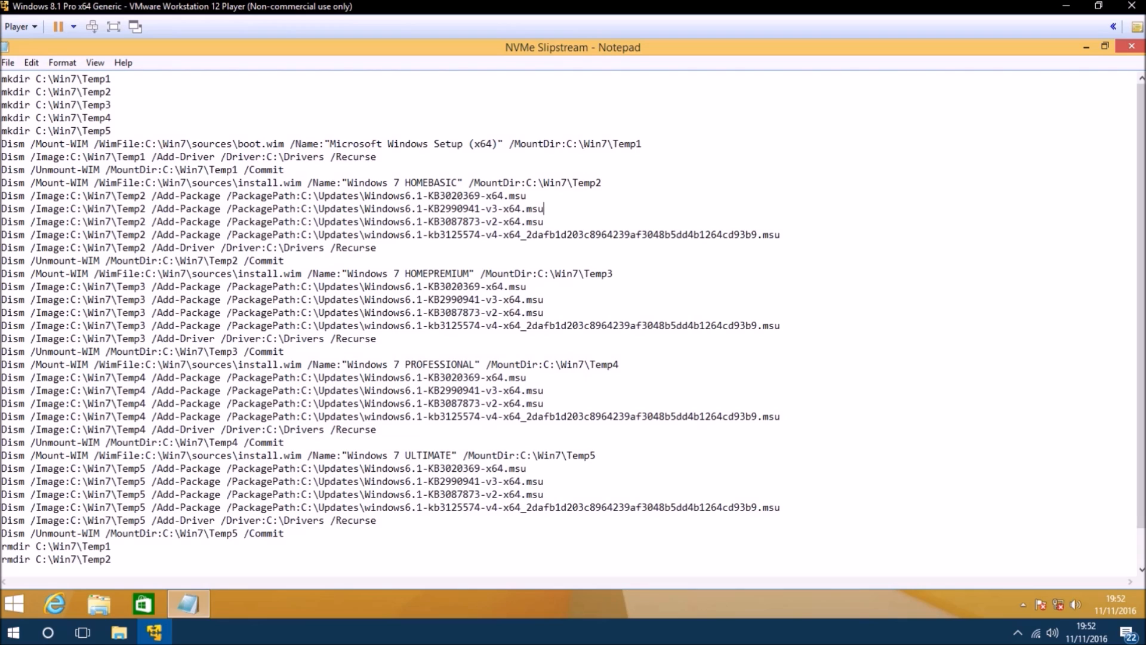
pyautogui.moveTo(545, 208); pyautogui.dragTo(377, 247)
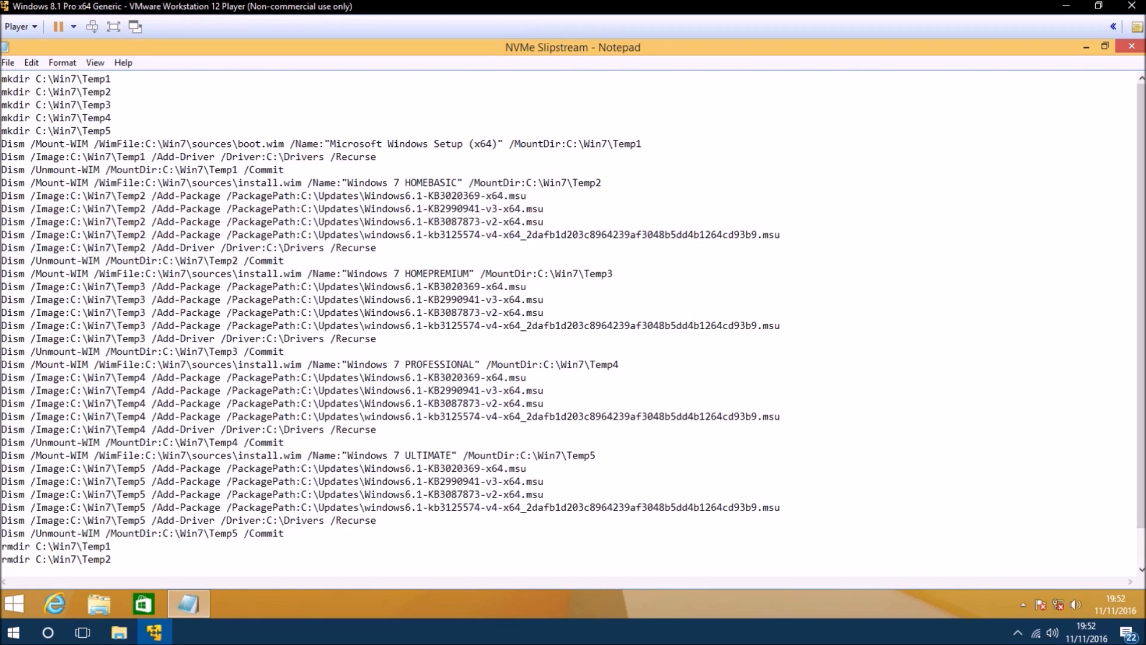
pyautogui.moveTo(83, 208); pyautogui.dragTo(780, 235)
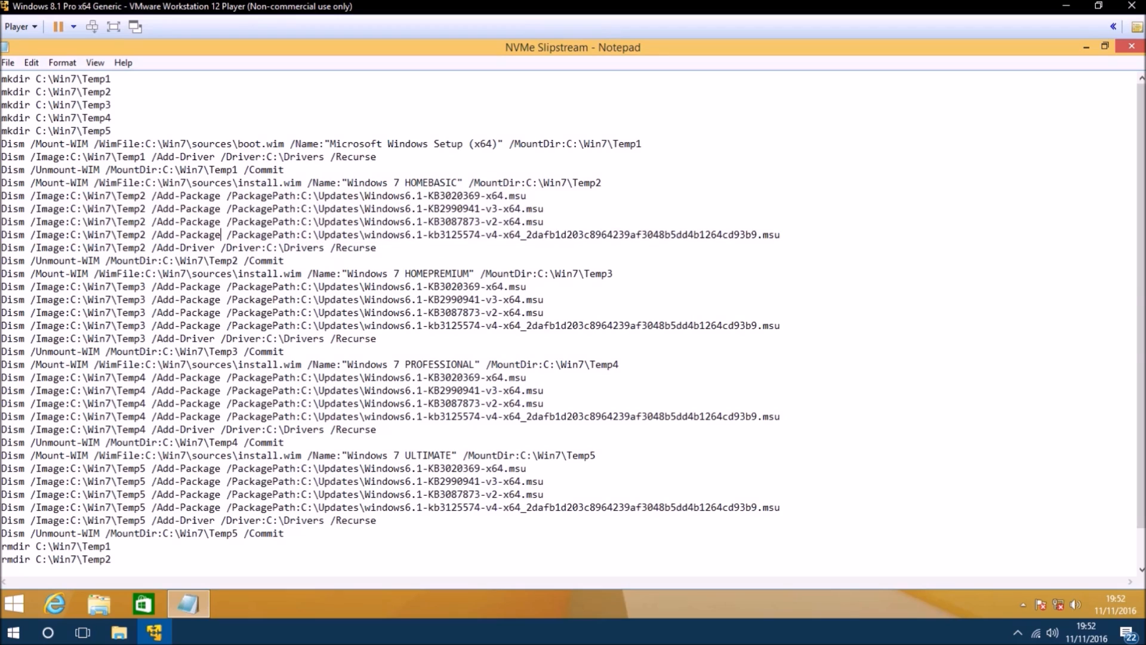
pyautogui.moveTo(35, 208); pyautogui.dragTo(379, 247)
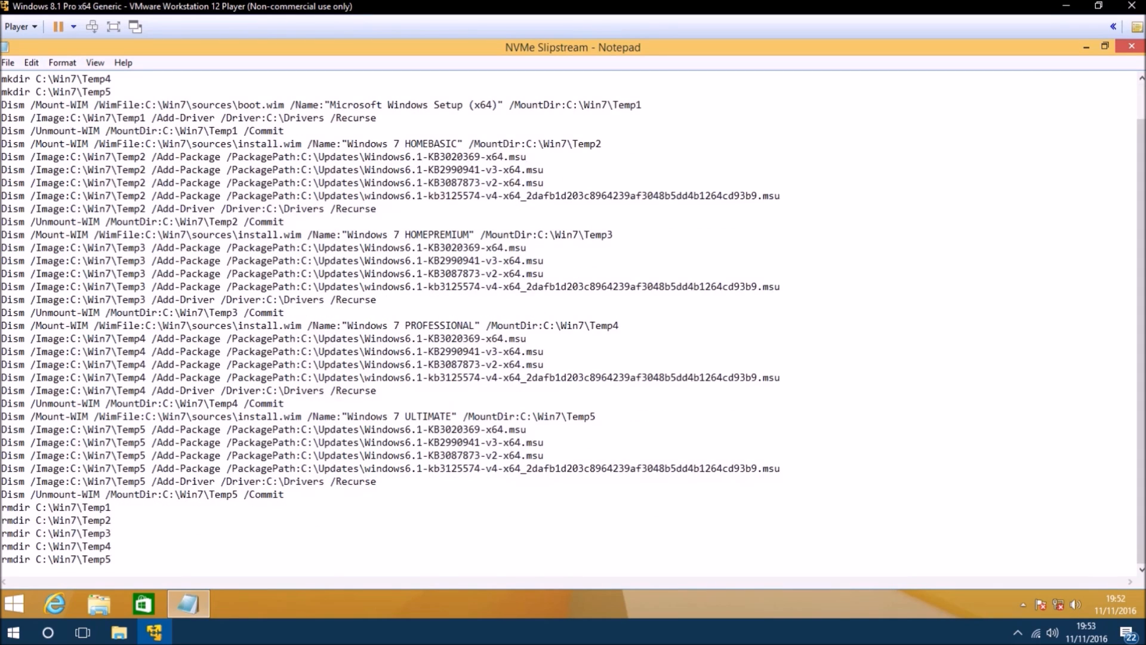
pyautogui.moveTo(0, 519); pyautogui.dragTo(110, 559)
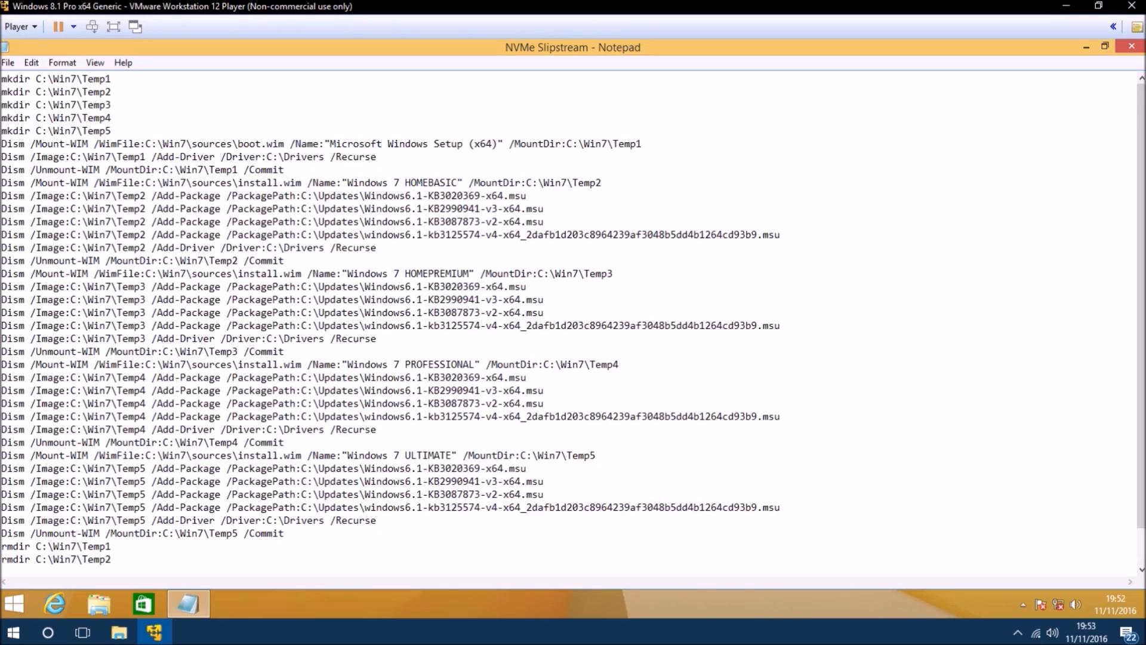
# Save the script to the desktop as NVMe Slipstream.bat using the All Files type
pyautogui.click(9, 62)
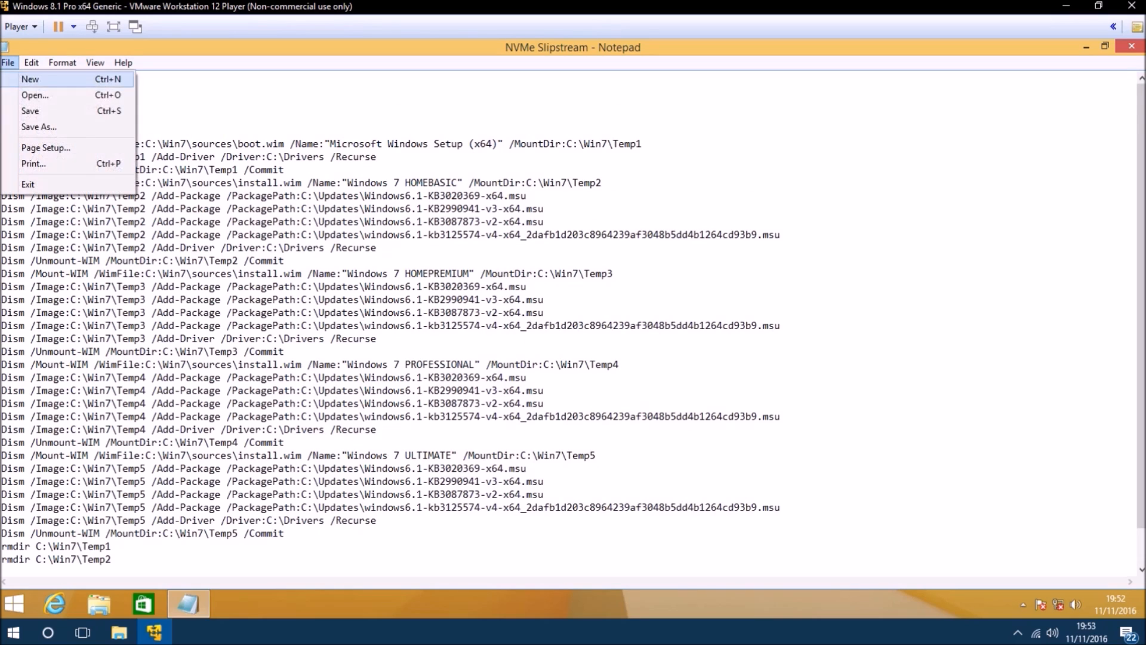
pyautogui.click(40, 127)
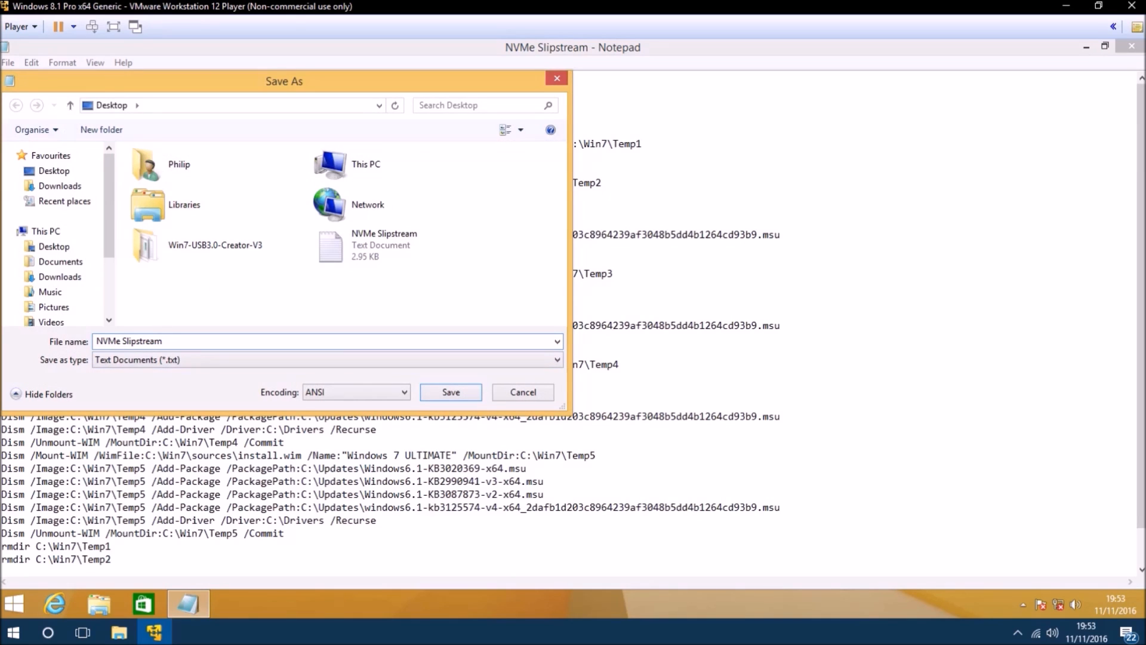
pyautogui.write('.bat')
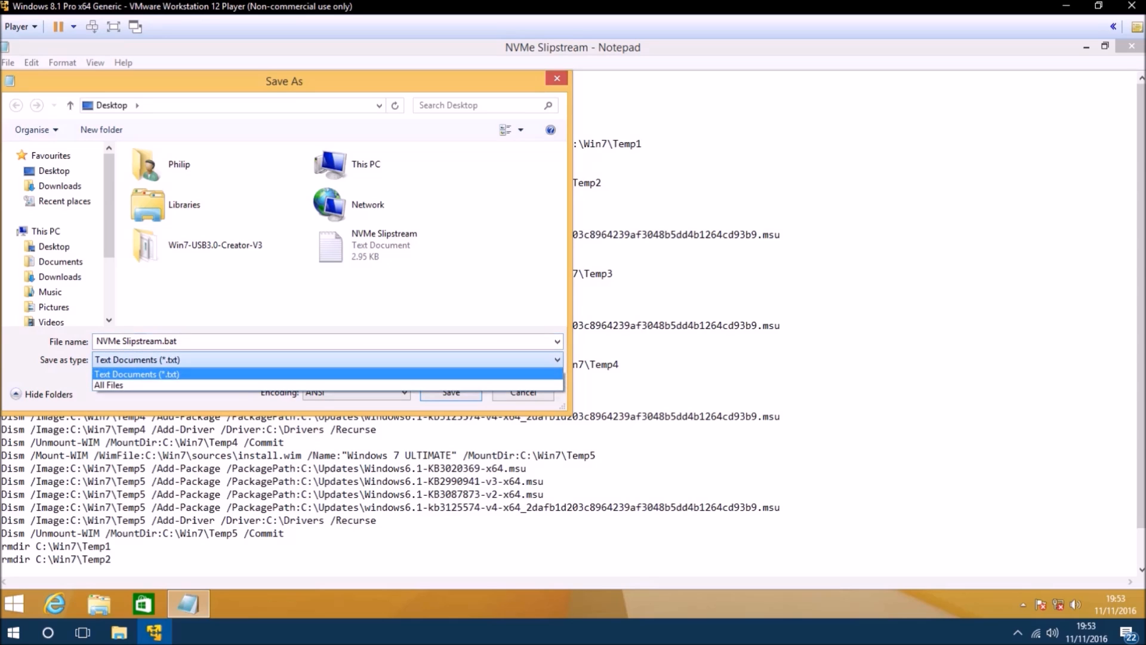
pyautogui.click(108, 385)
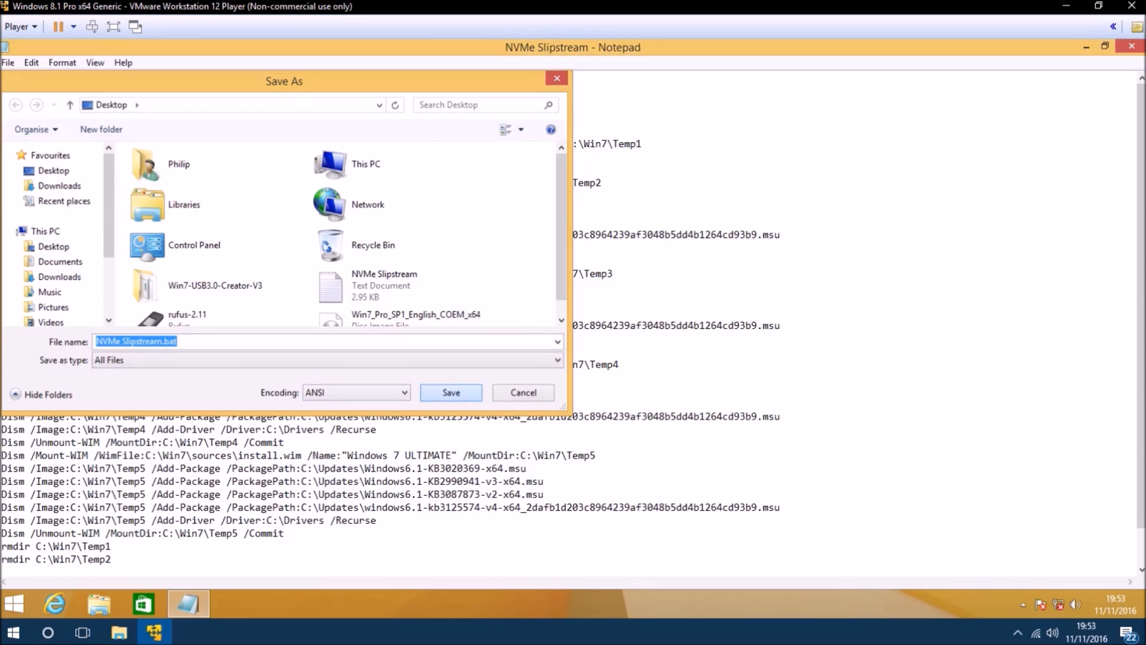
pyautogui.click(523, 393)
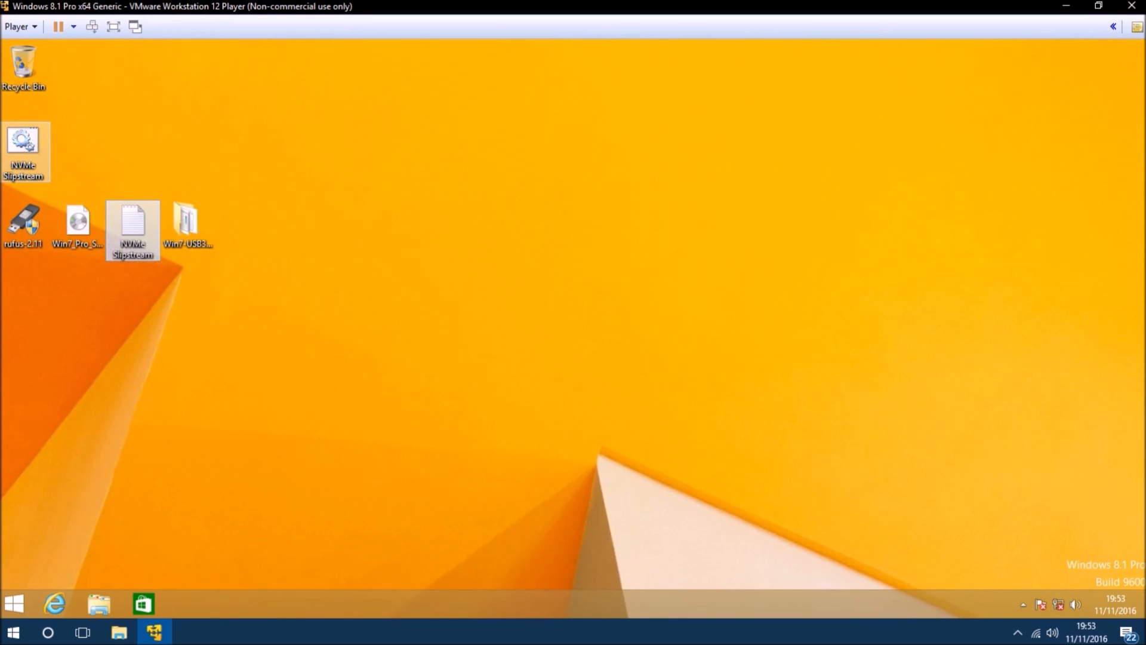
# Run the NVMe Slipstream batch file with administrator rights
pyautogui.rightClick(132, 298)
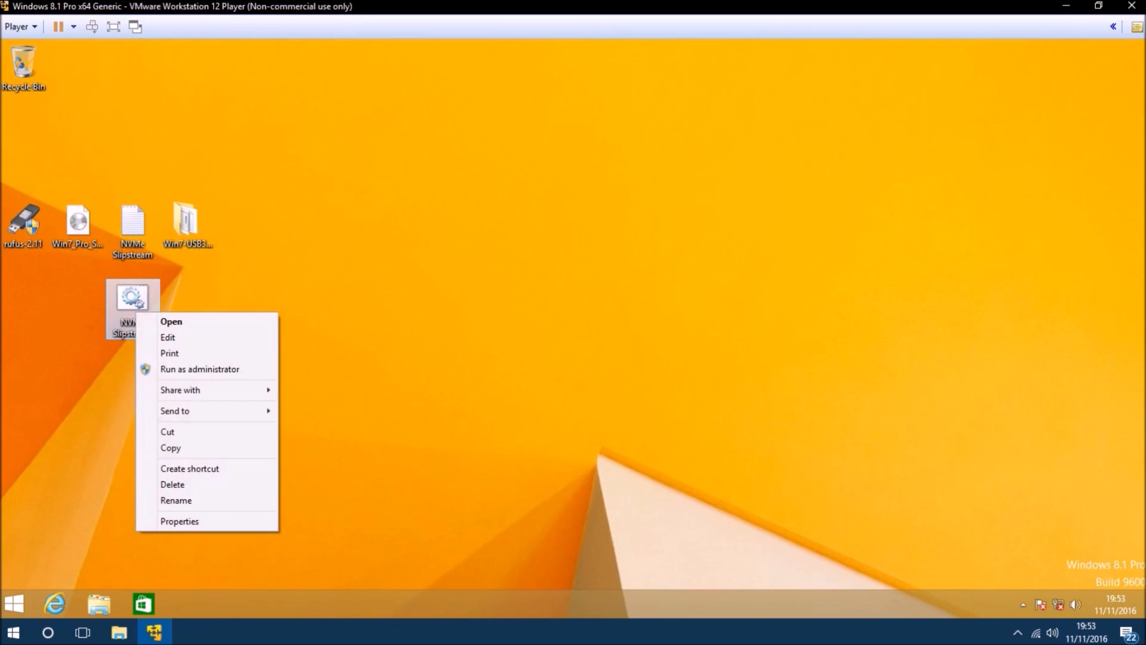
pyautogui.click(200, 369)
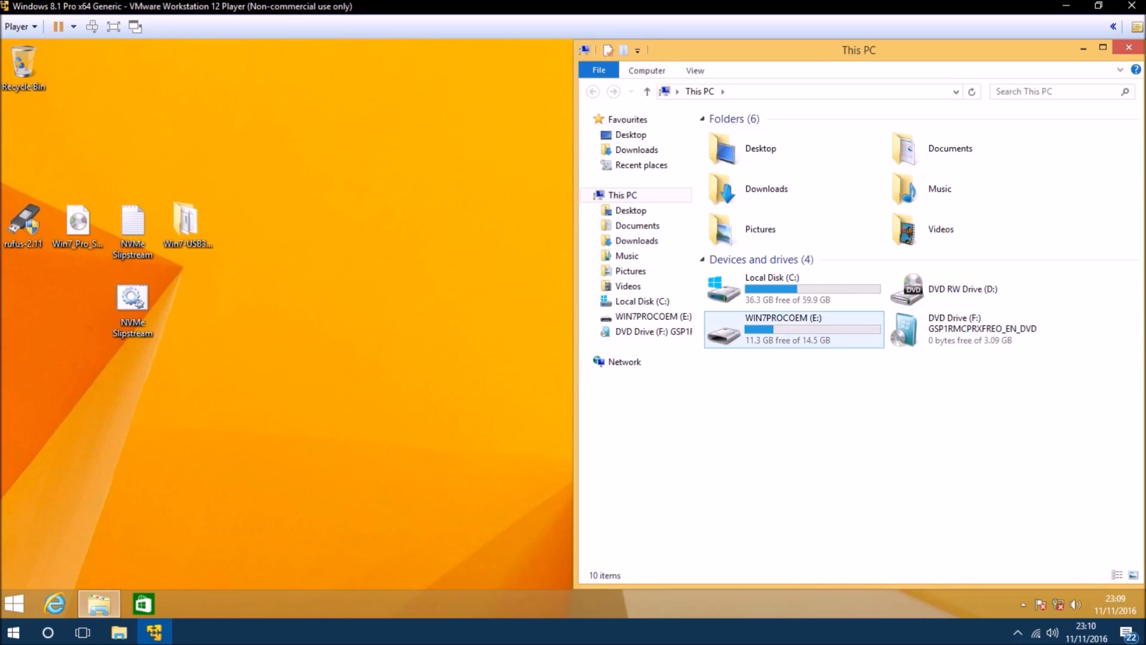
# Search the WIN7PROCOEM USB drive's sources folder for .wim files
pyautogui.doubleClick(784, 329)
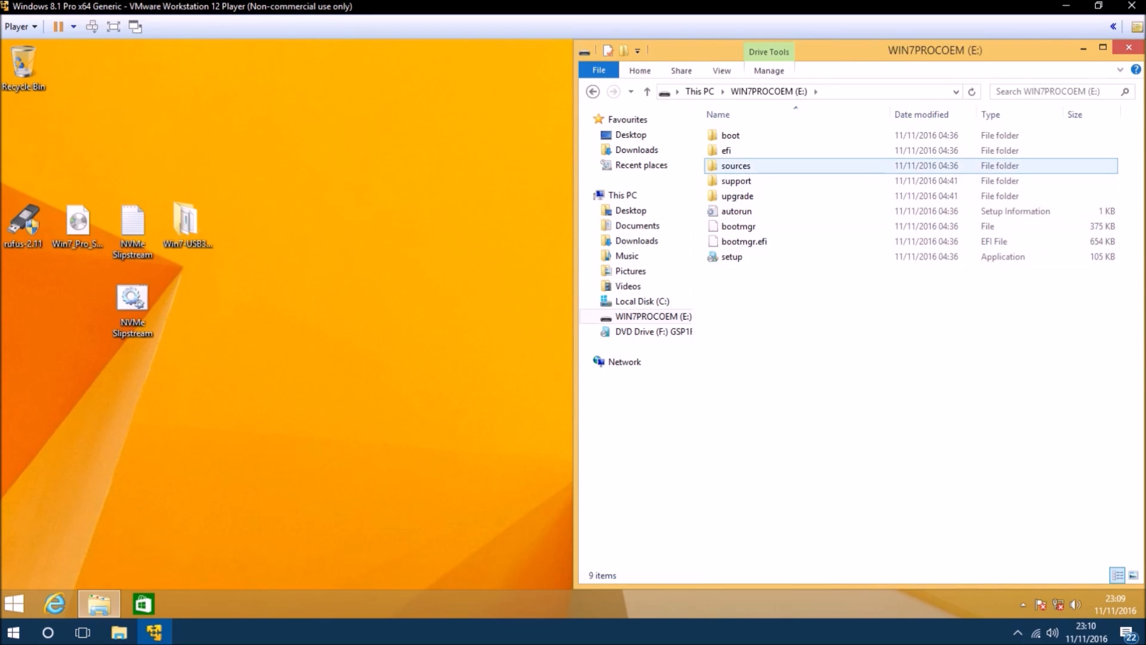
pyautogui.doubleClick(736, 165)
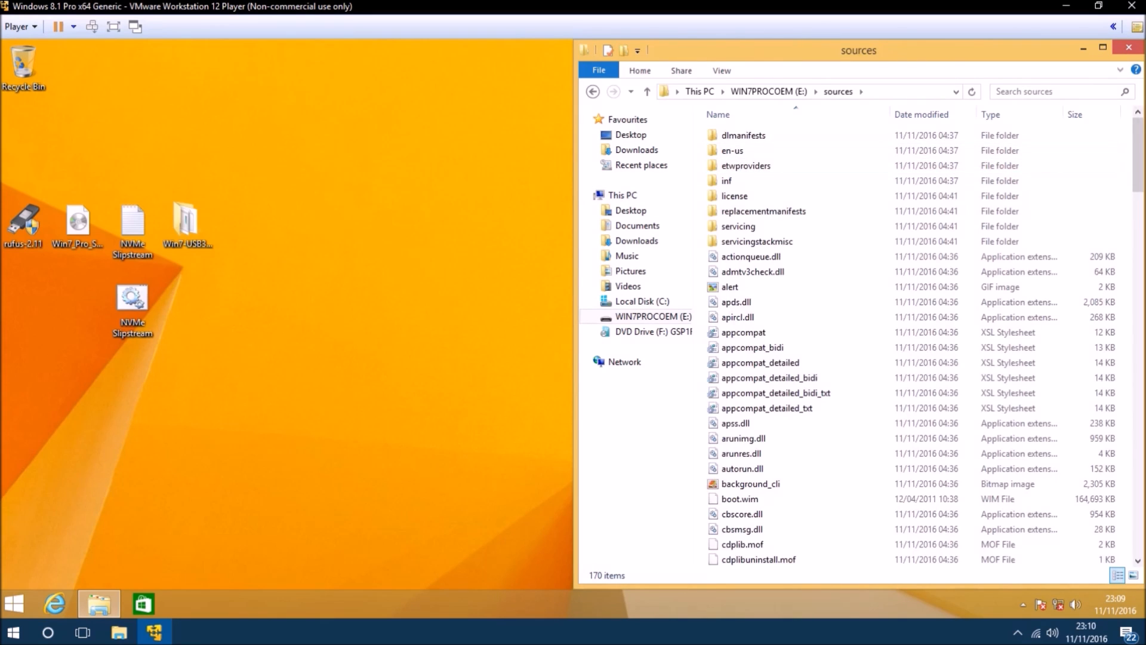
pyautogui.write('.wim')
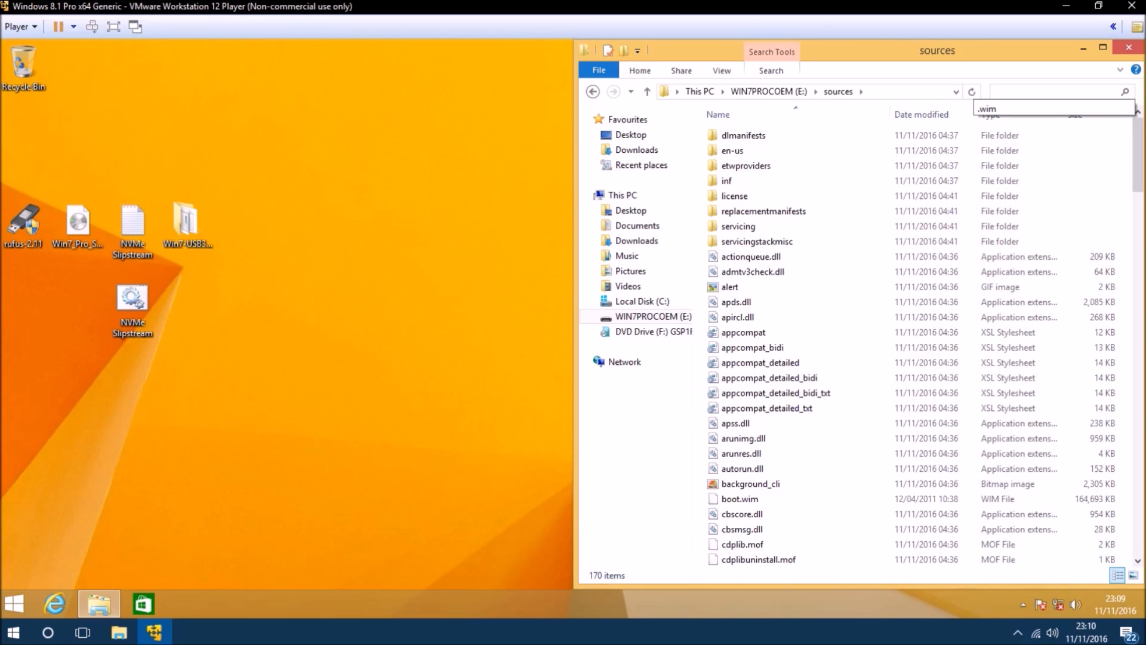
pyautogui.write('.wim')
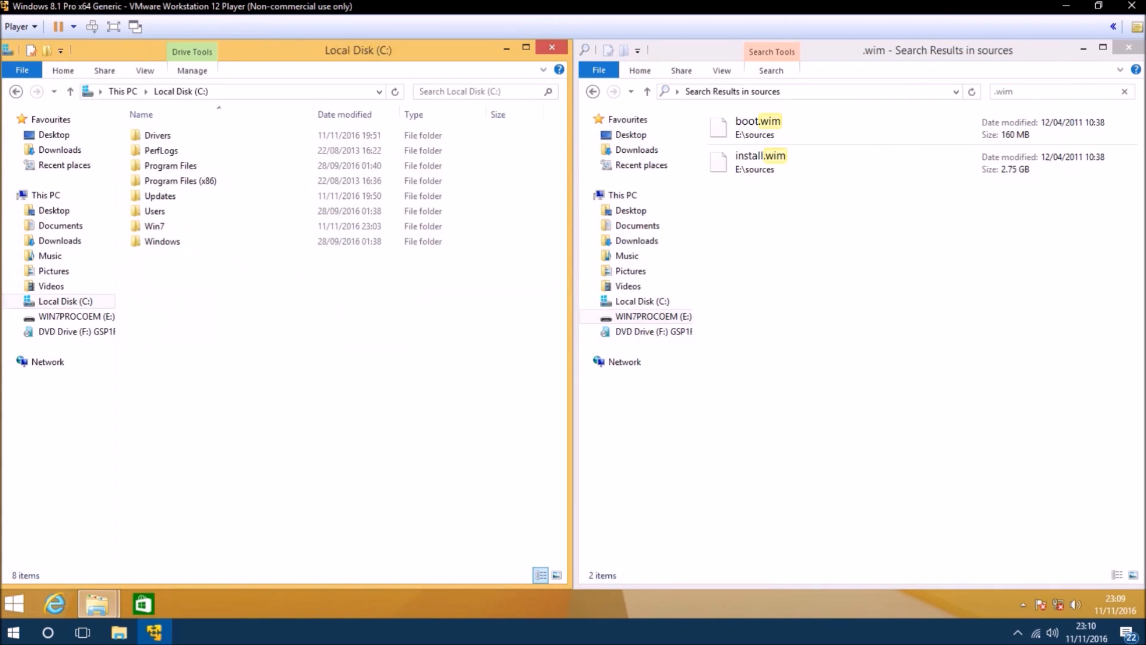
# Search C:\Win7\sources for .wim files to compare boot.wim sizes, then return to the listing
pyautogui.click(154, 226)
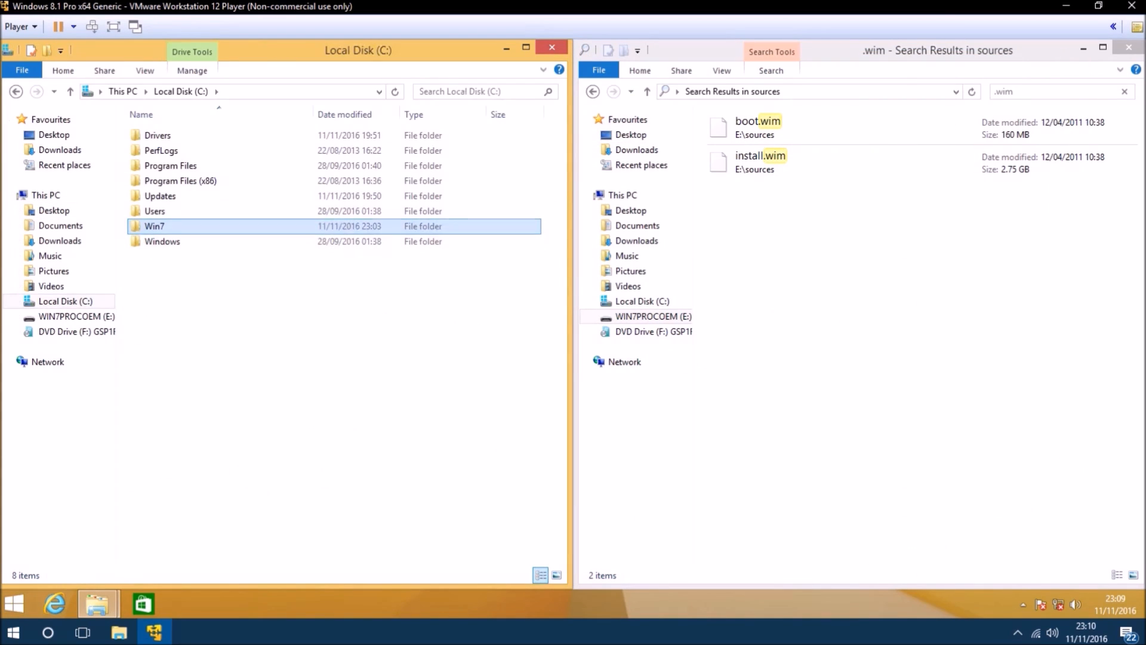
pyautogui.doubleClick(154, 225)
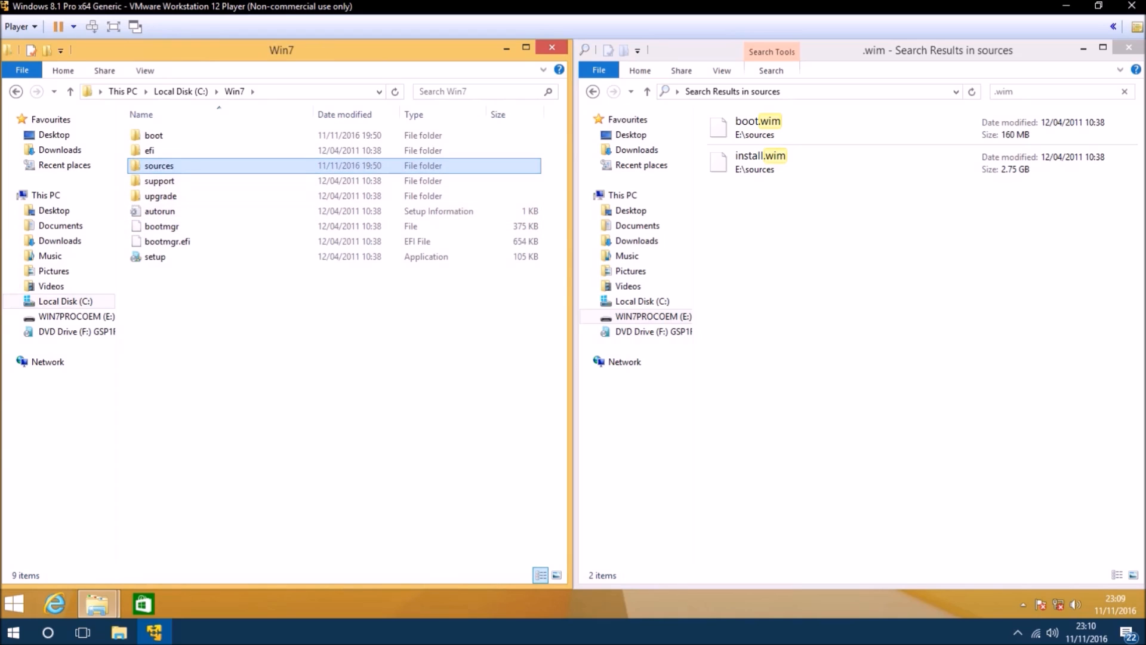
pyautogui.doubleClick(159, 165)
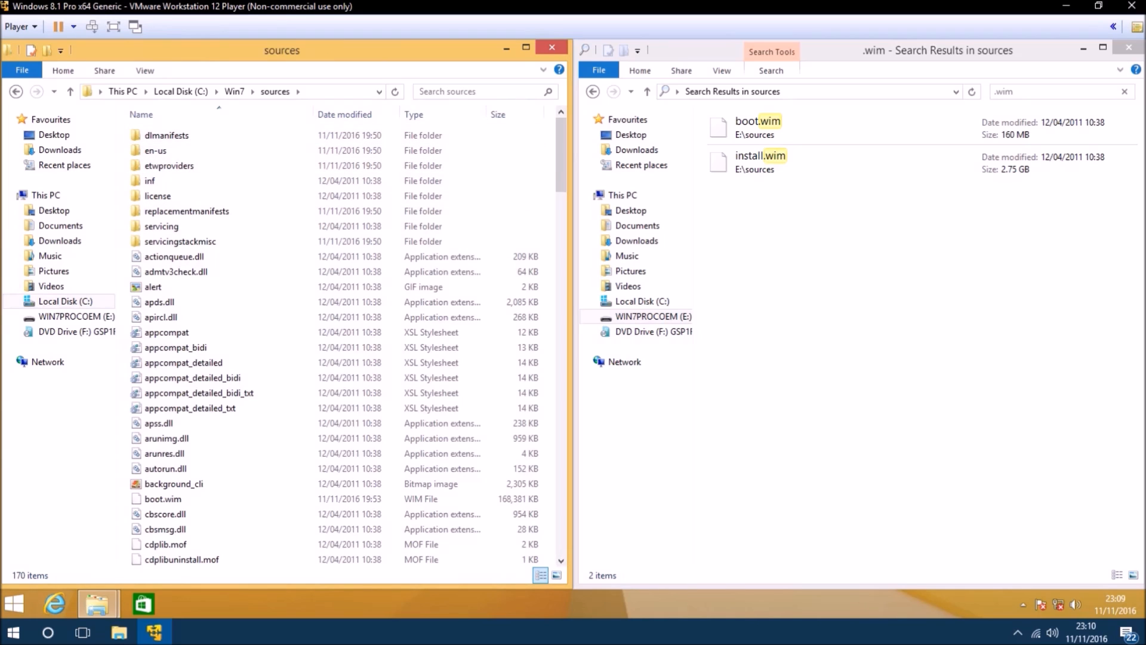
pyautogui.write('.wim')
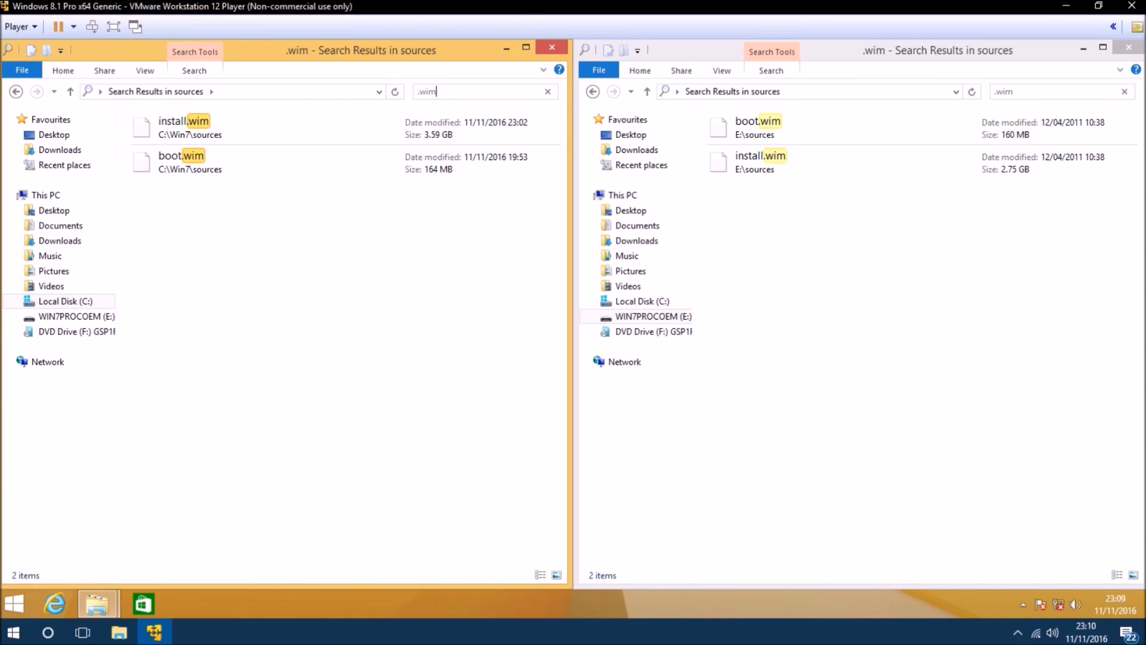
pyautogui.click(630, 210)
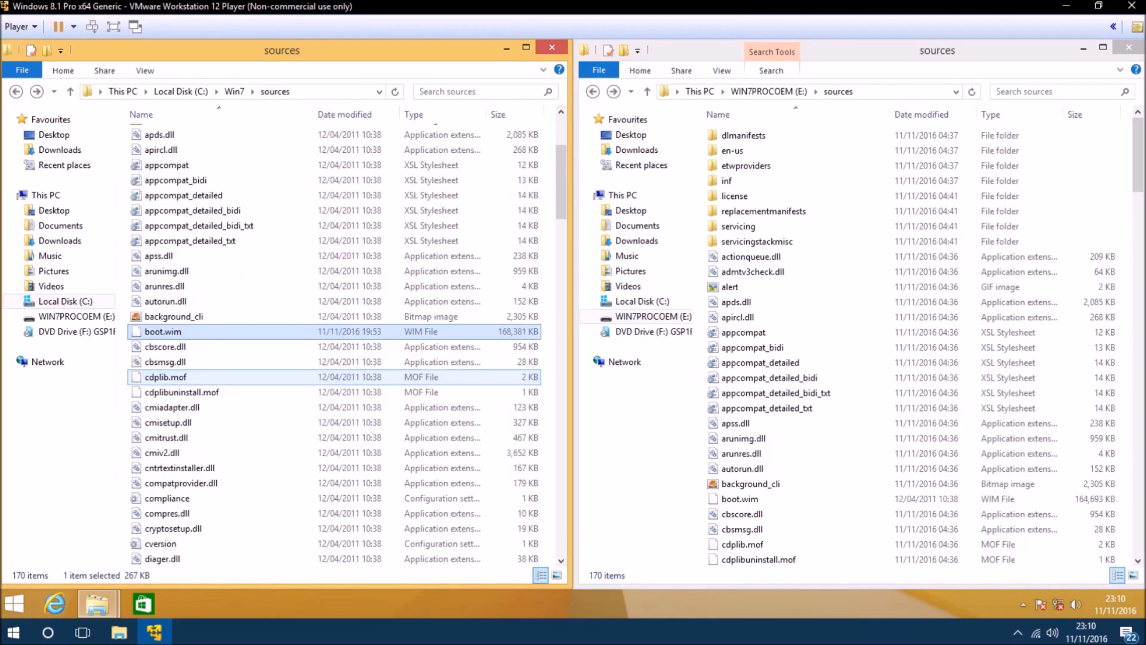
# Locate the replaced install.wim in E:\sources and select the ei.cfg file on the USB
pyautogui.scroll(-3)
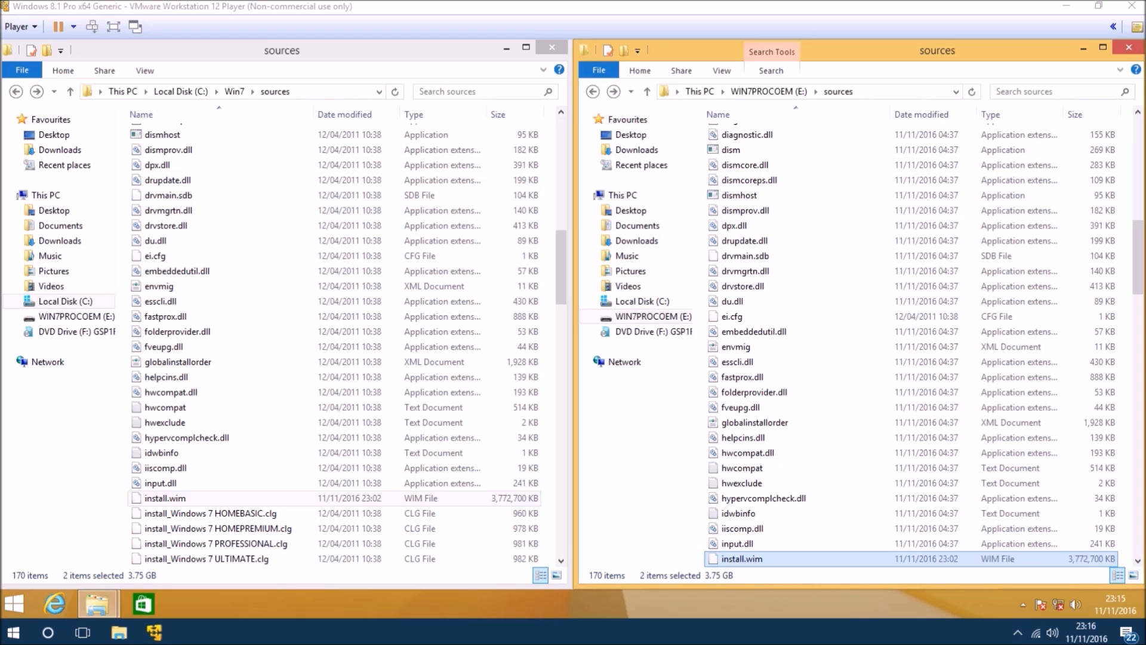
pyautogui.click(732, 316)
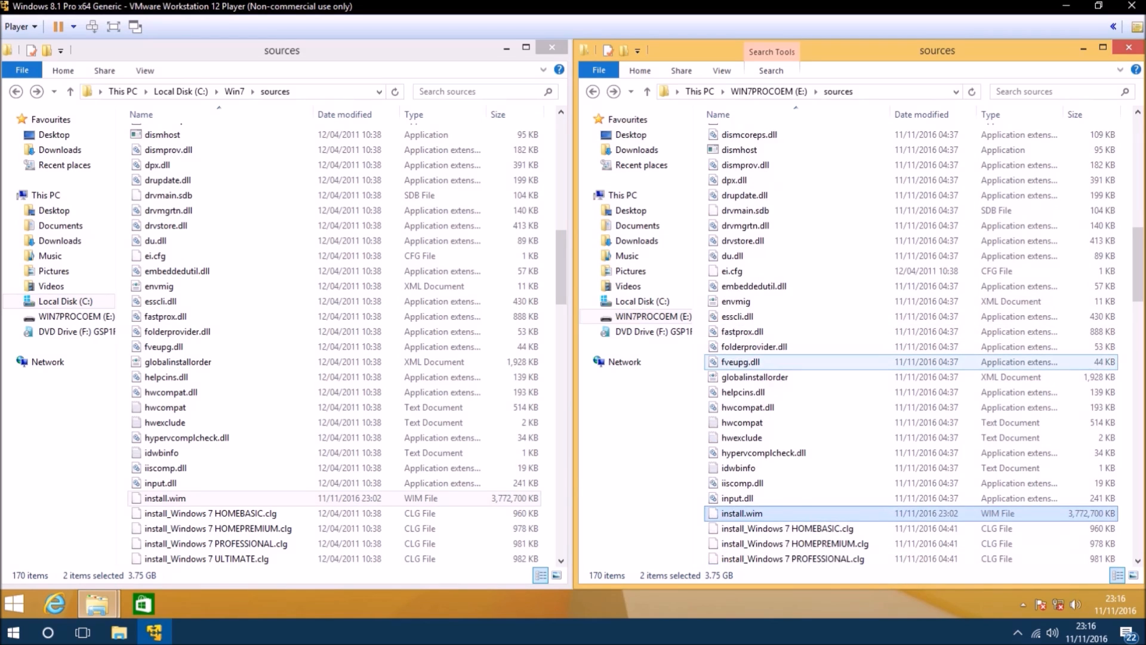
pyautogui.click(737, 312)
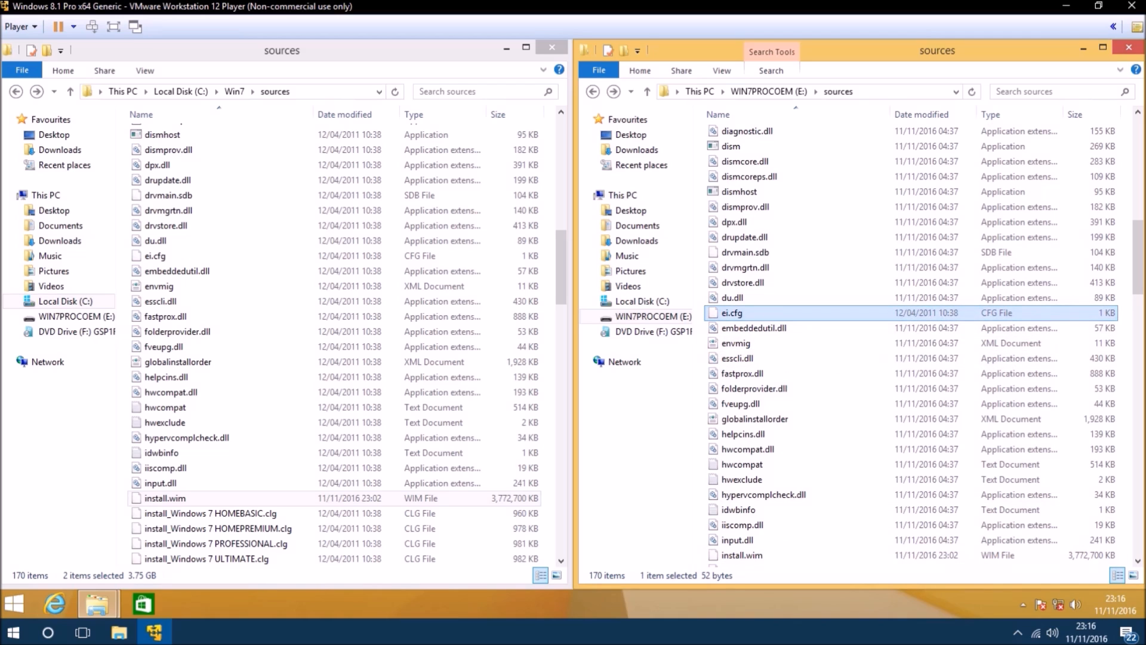
# Permanently delete ei.cfg from E:\sources and close the C:\Win7\sources window
pyautogui.rightClick(732, 312)
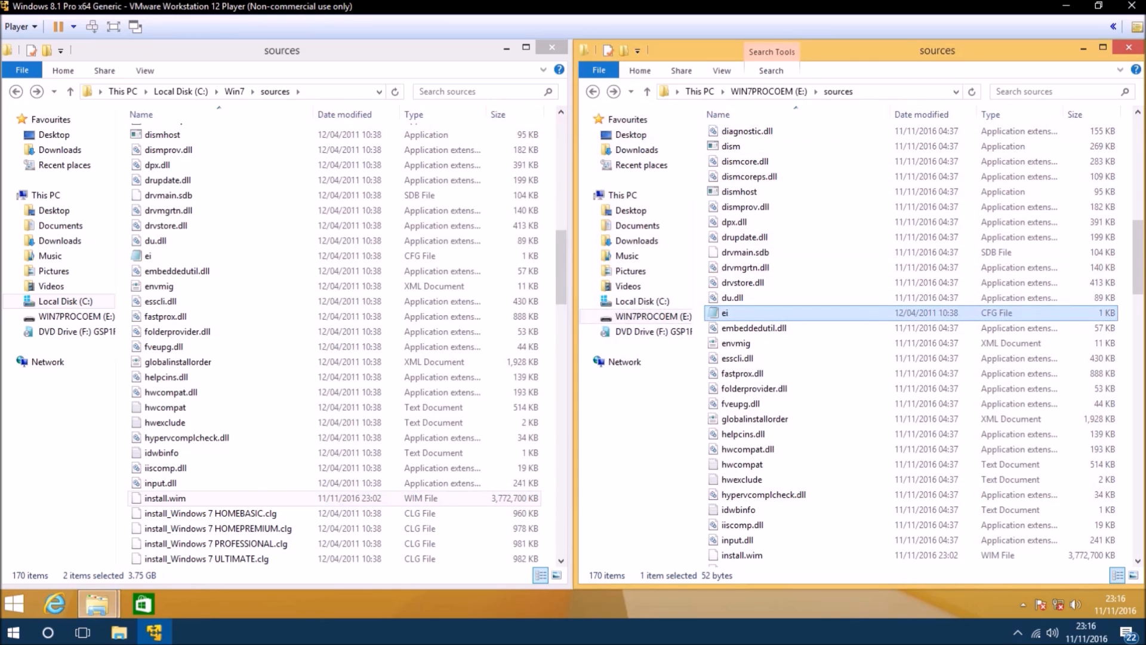
pyautogui.rightClick(724, 312)
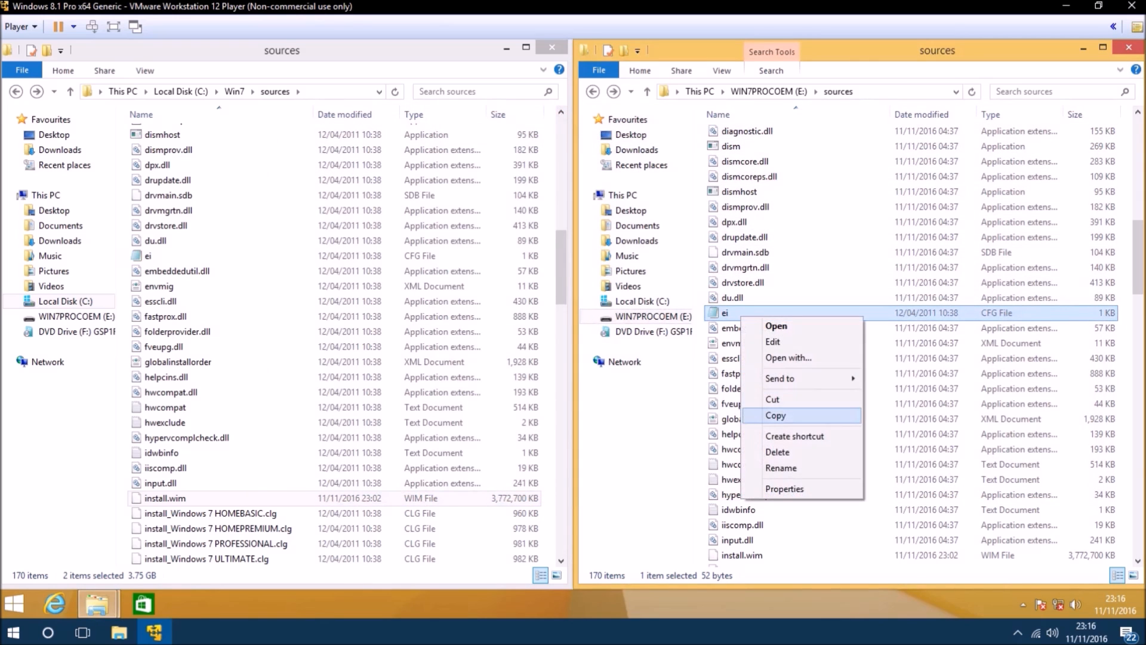
pyautogui.click(778, 452)
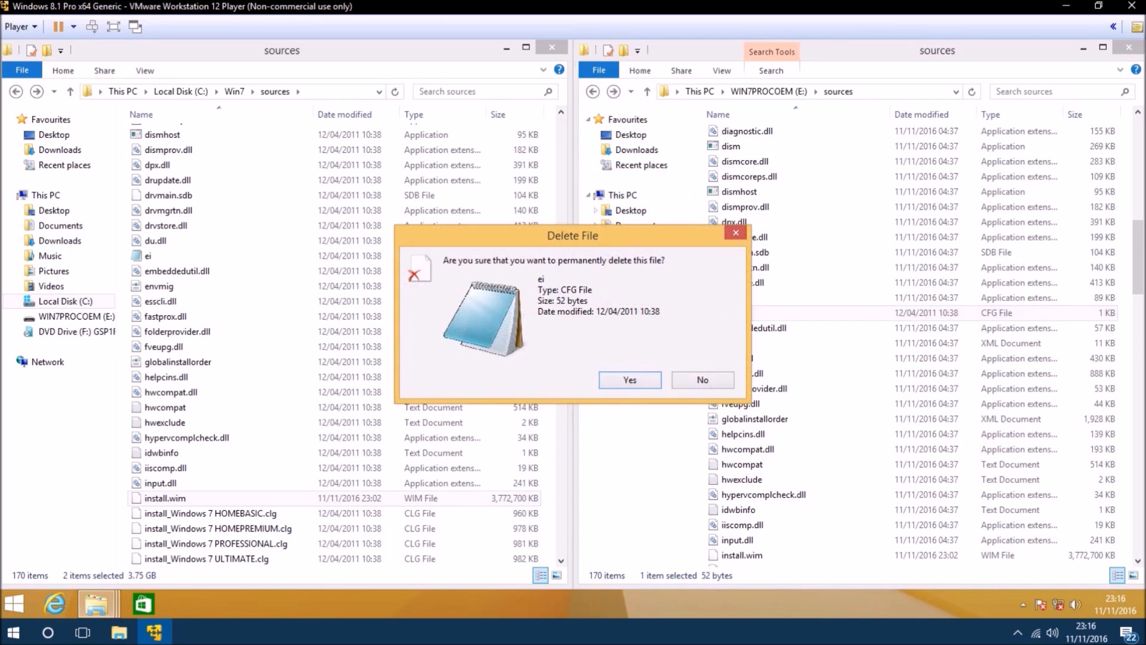
pyautogui.click(629, 379)
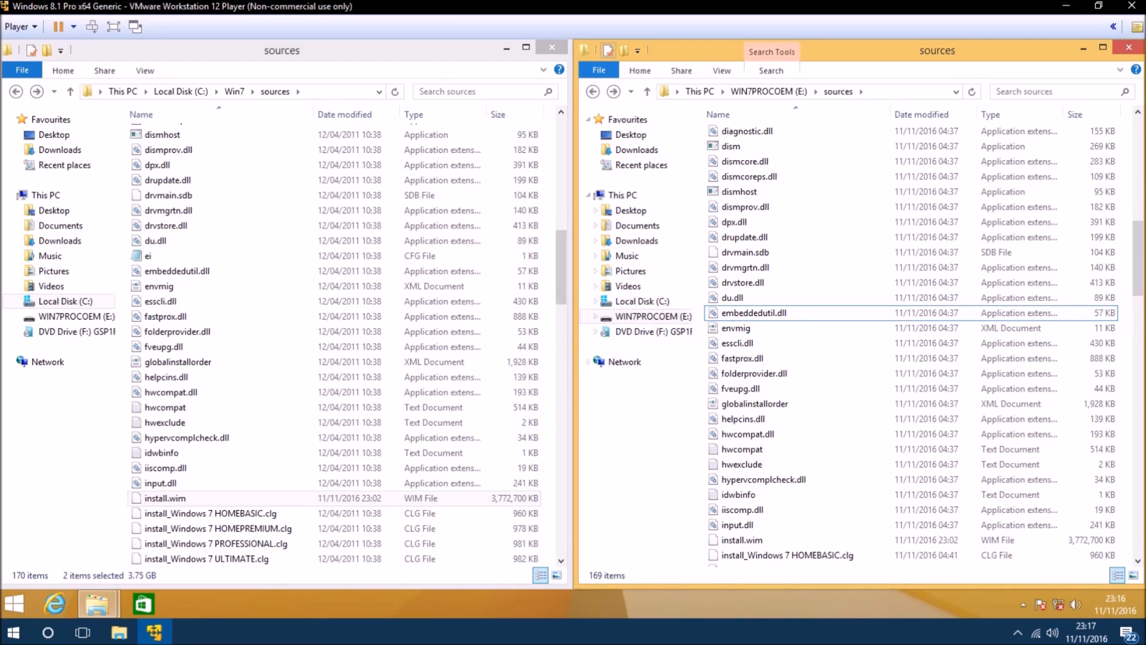
pyautogui.click(551, 46)
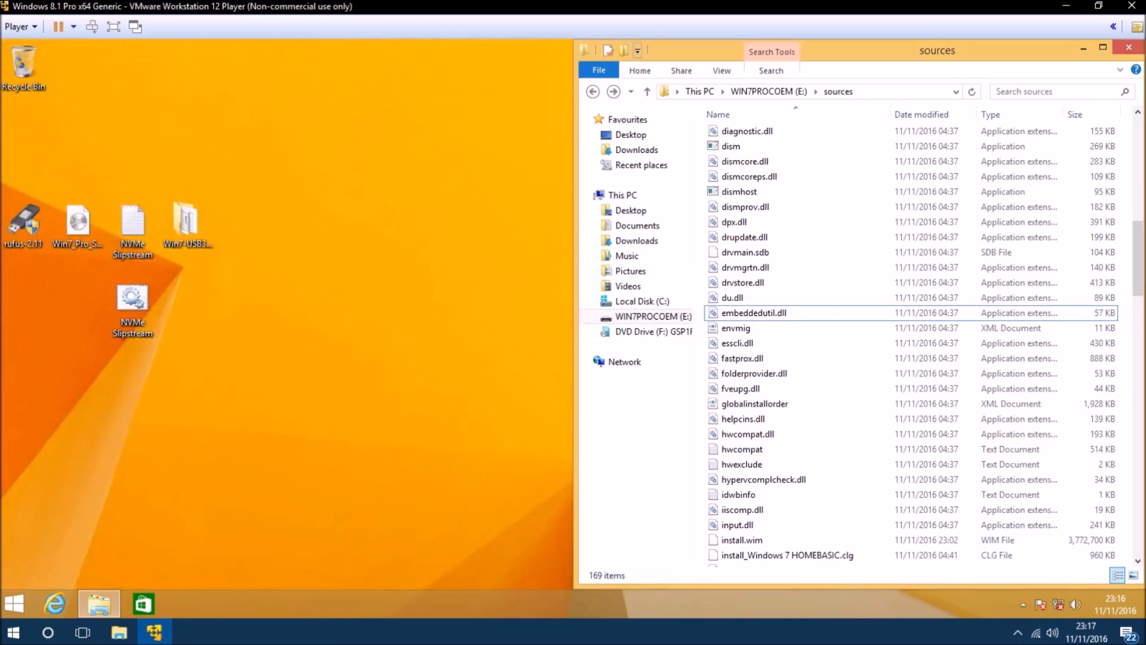